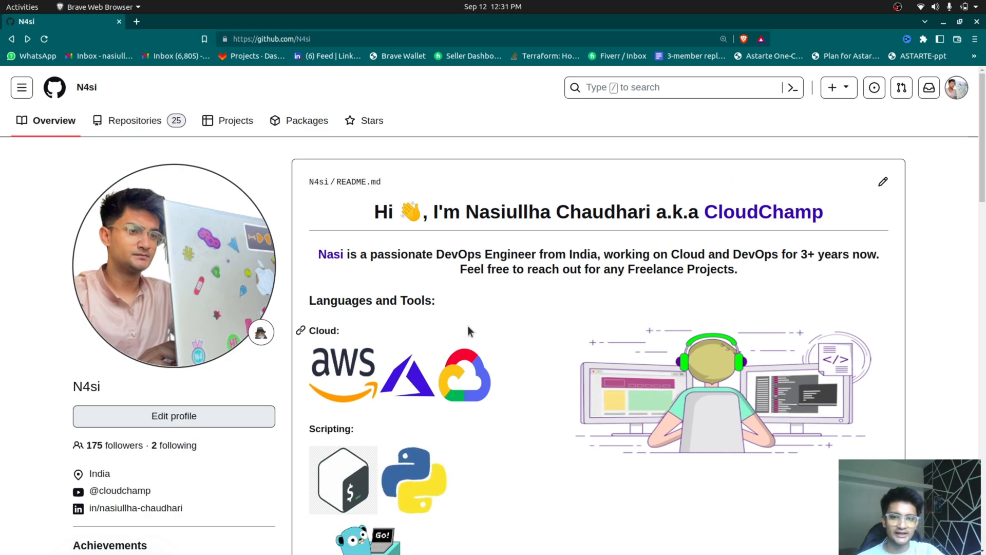
Locate the N4si repository from the Repositories list and reach its Settings danger zone.
scroll(down, 3)
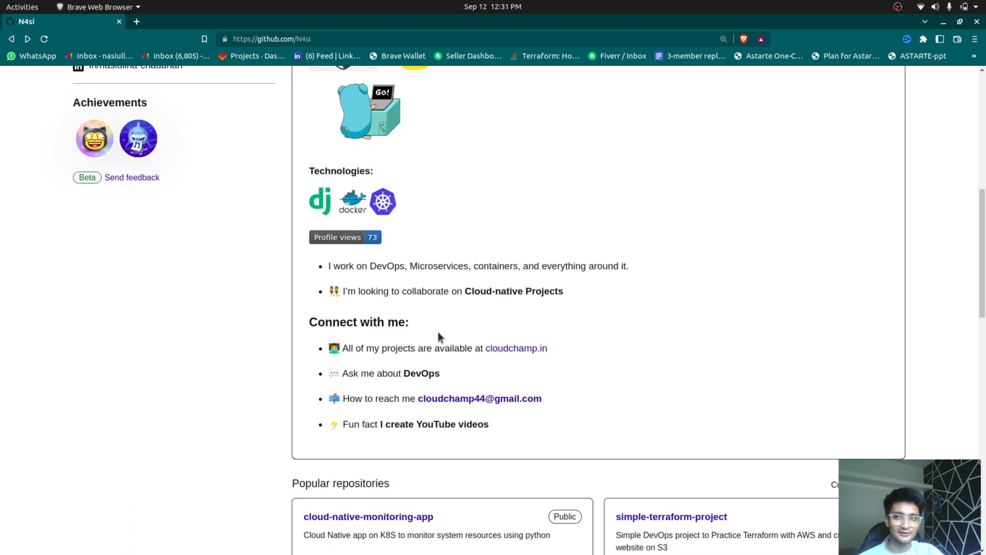
scroll(down, 3)
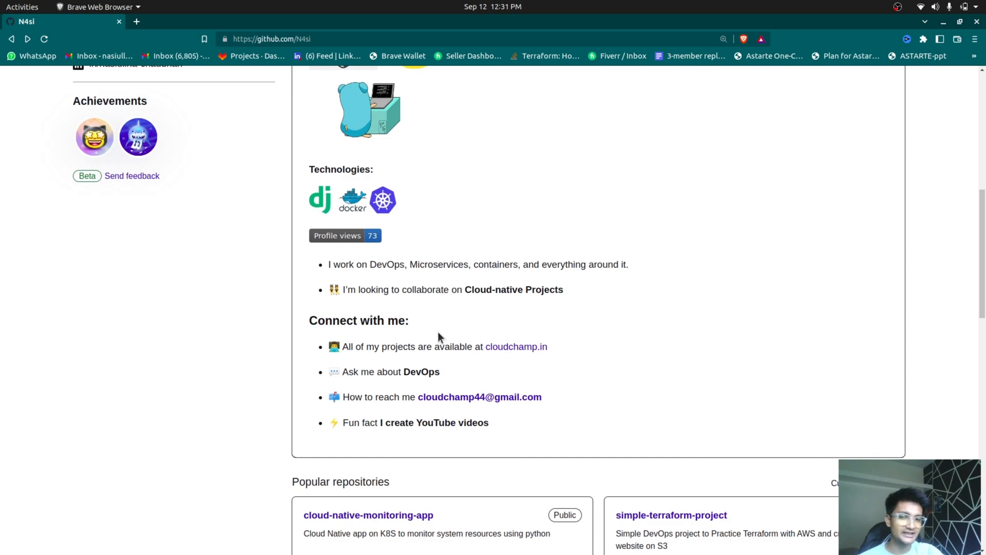
scroll(up, 3)
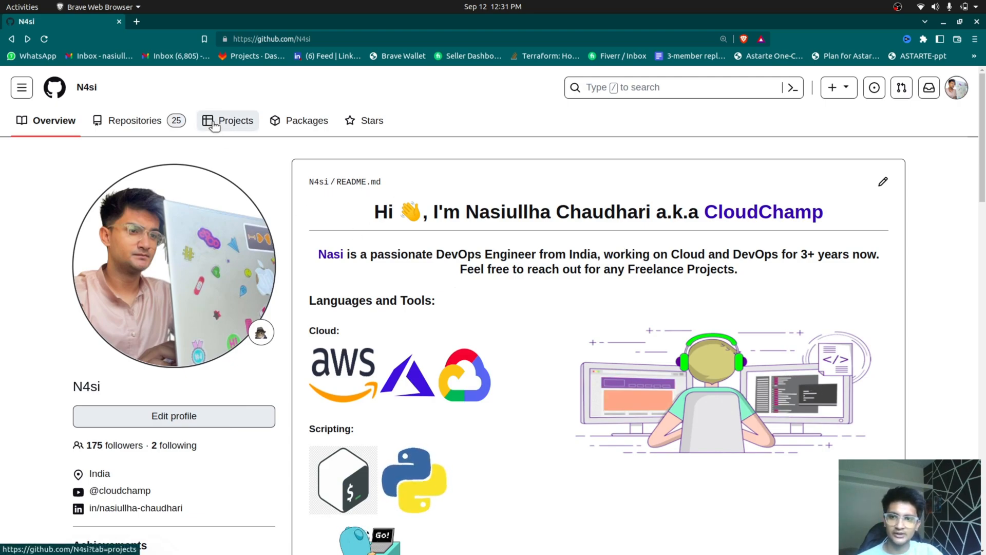
click(134, 121)
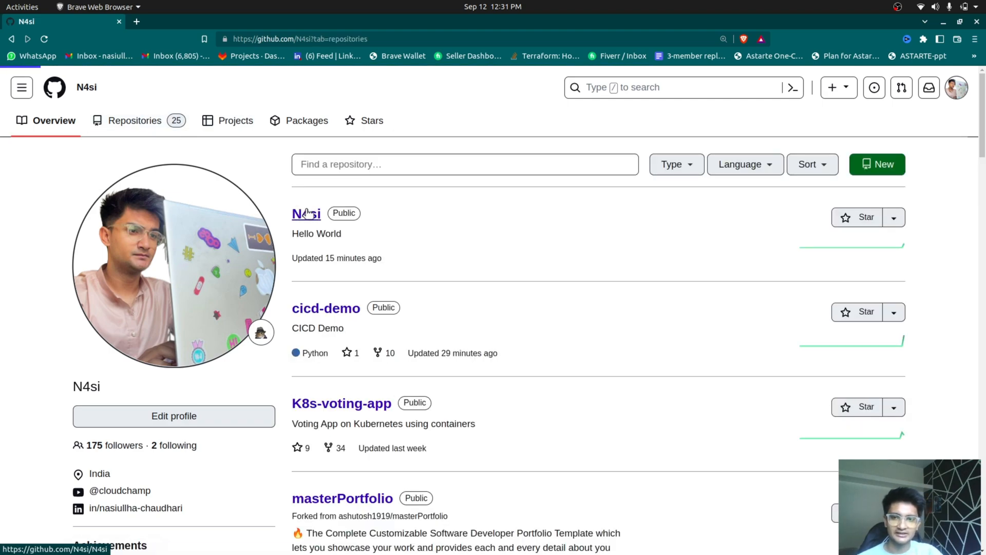
click(306, 214)
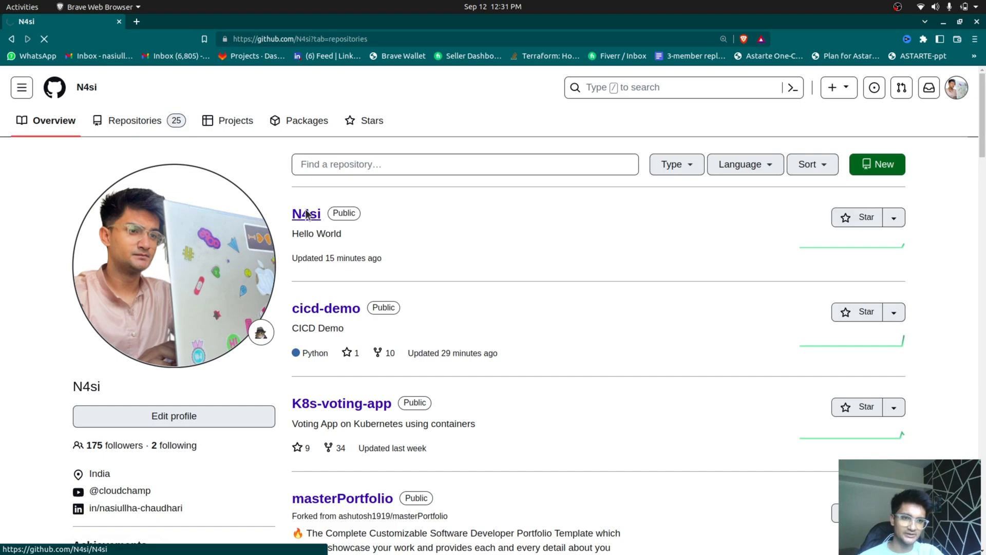
click(306, 214)
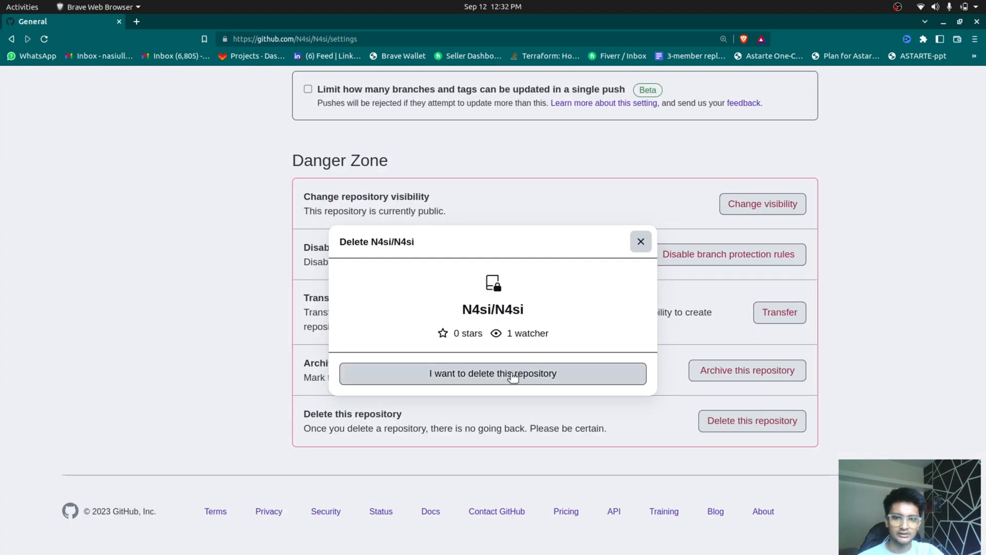
Confirm the deletion prompts with the name N4si/N4si and permanently delete the repository.
click(492, 373)
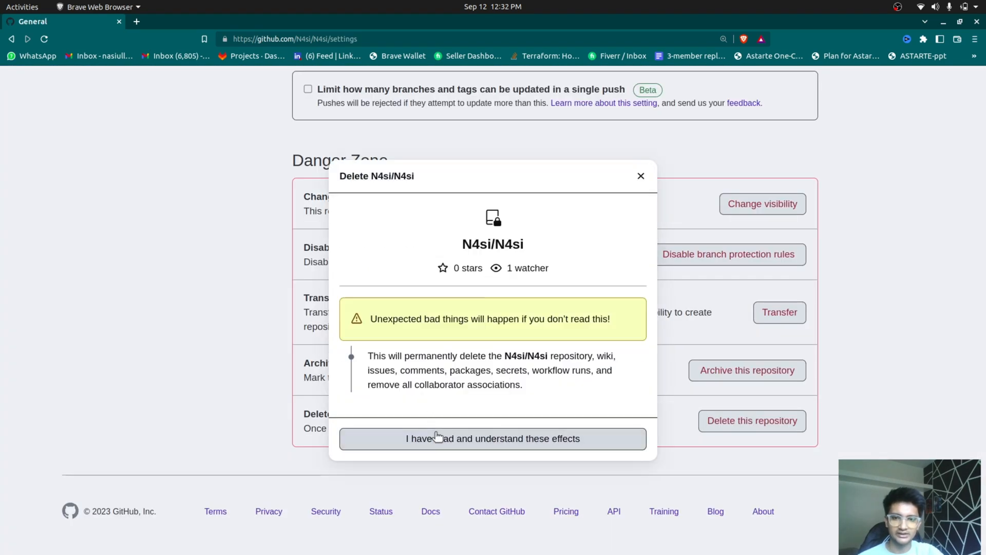
click(492, 439)
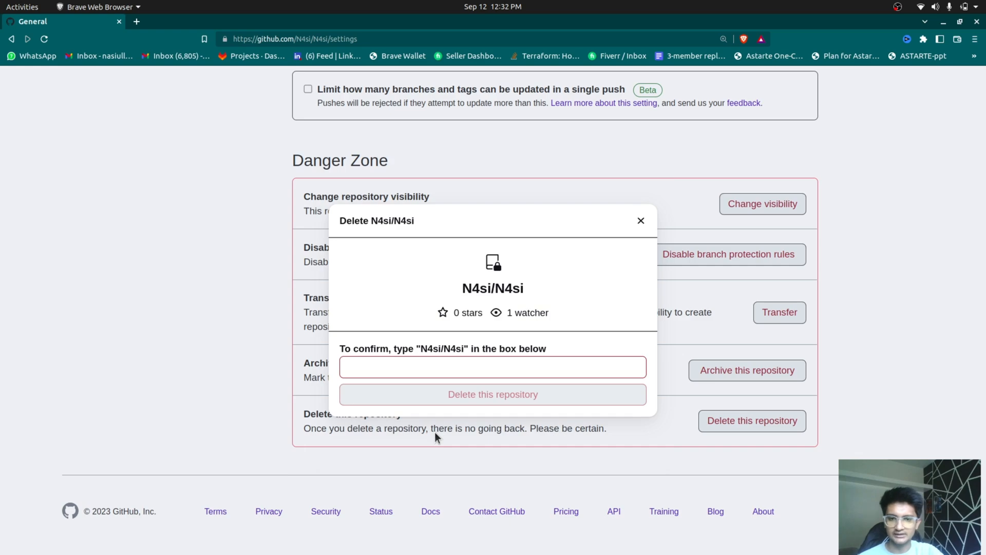
double_click(492, 288)
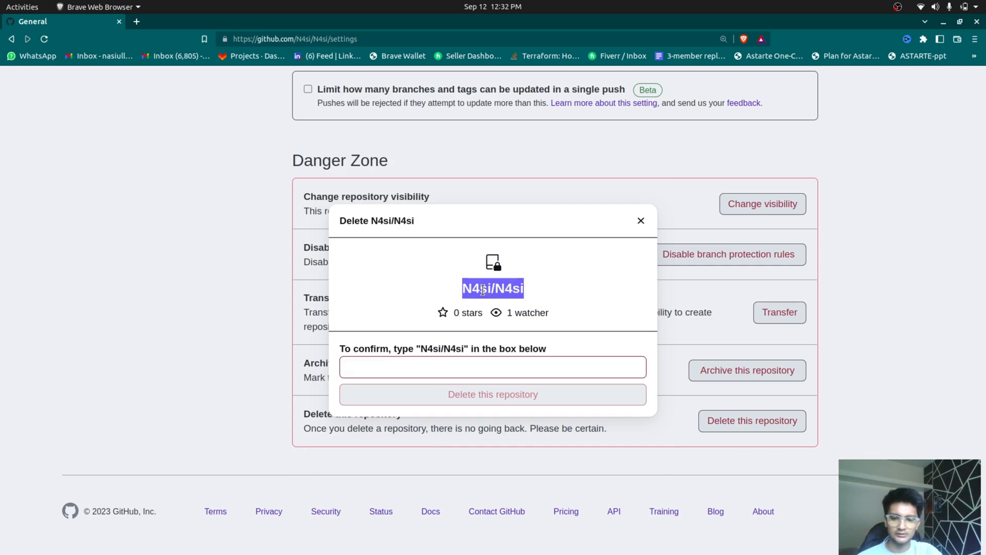
click(492, 393)
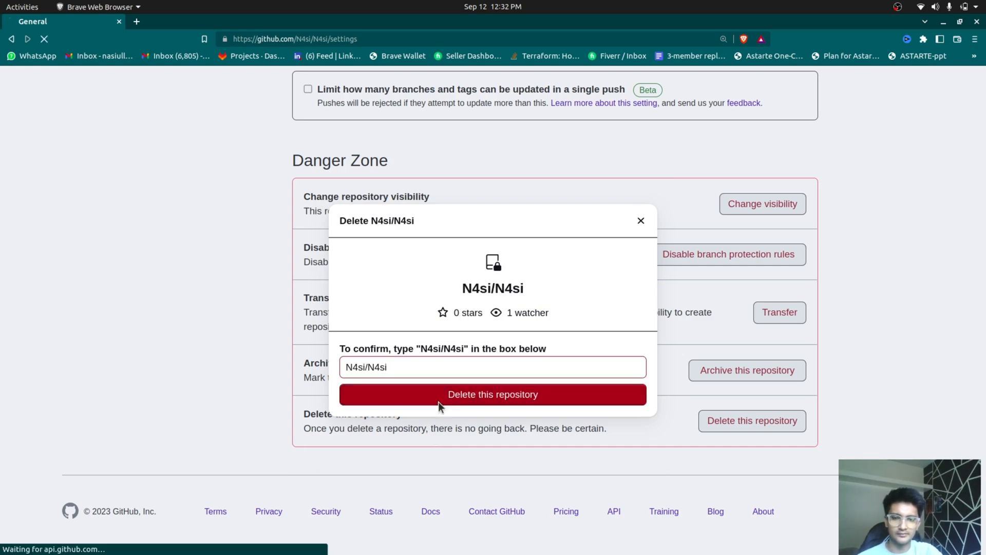
click(492, 395)
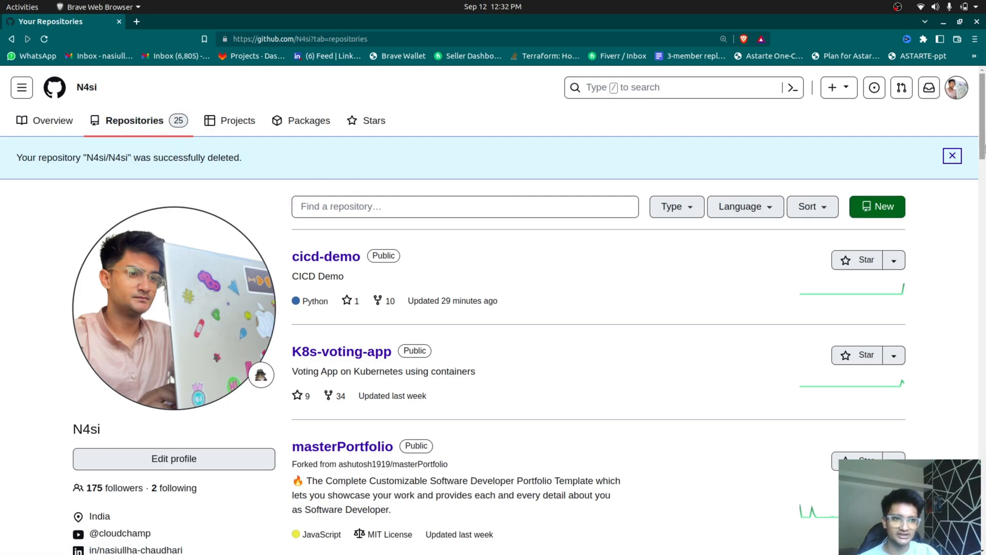
Start a new repository named N4si.
click(955, 87)
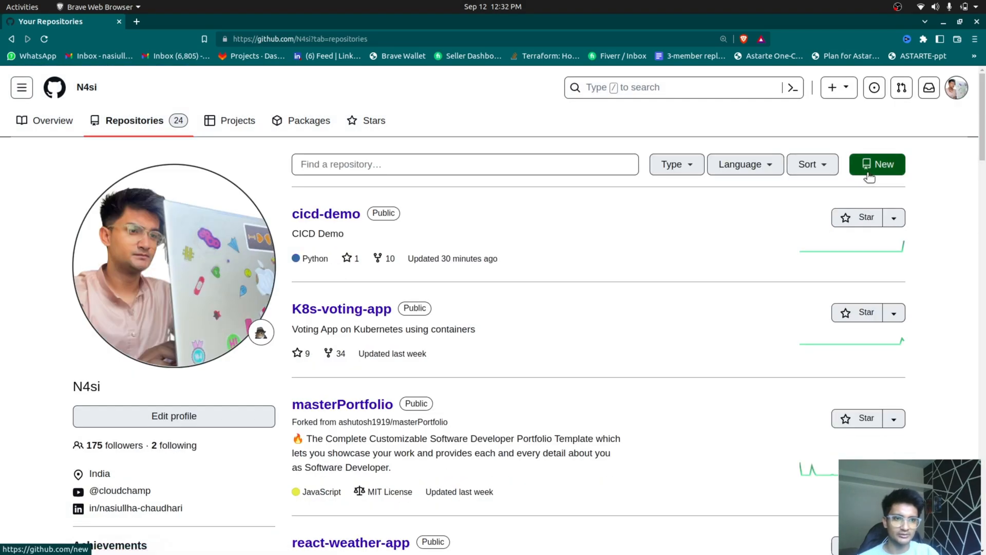
click(876, 165)
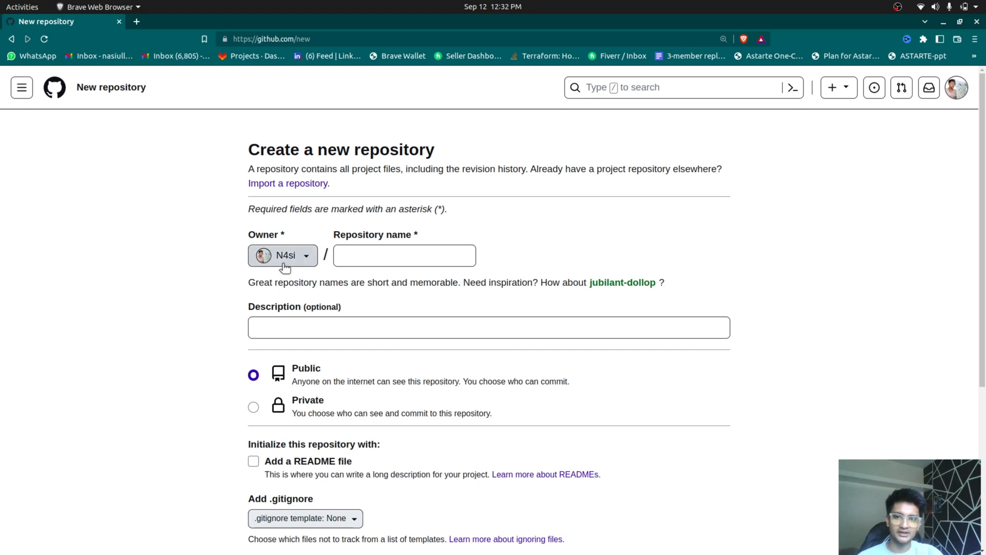
click(405, 255)
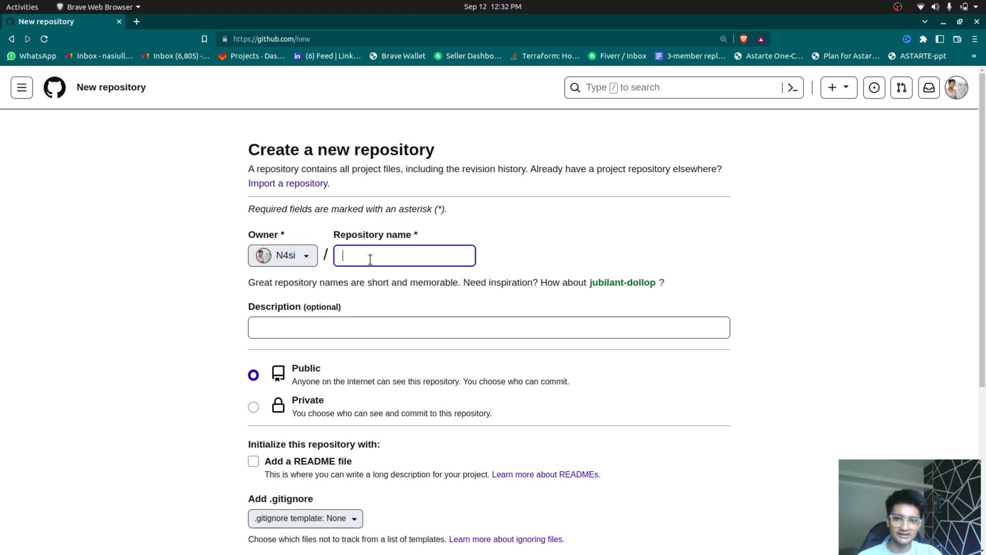
text(Ns)
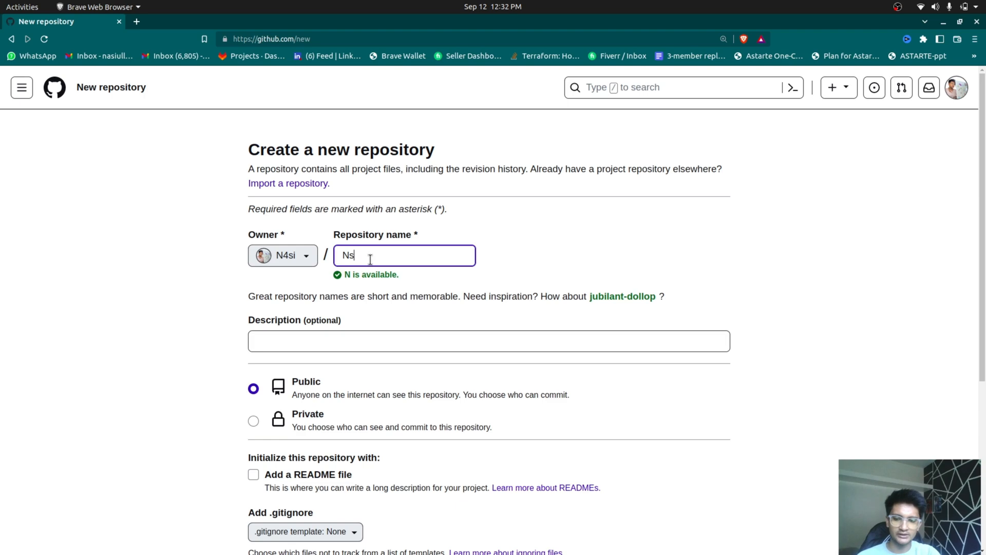
text(4si)
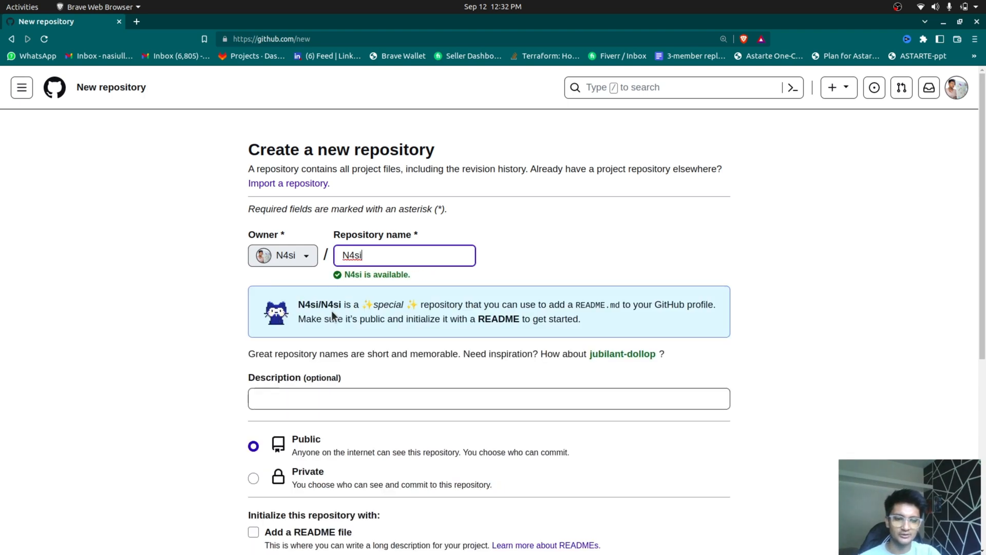
key(ctrl+plus)
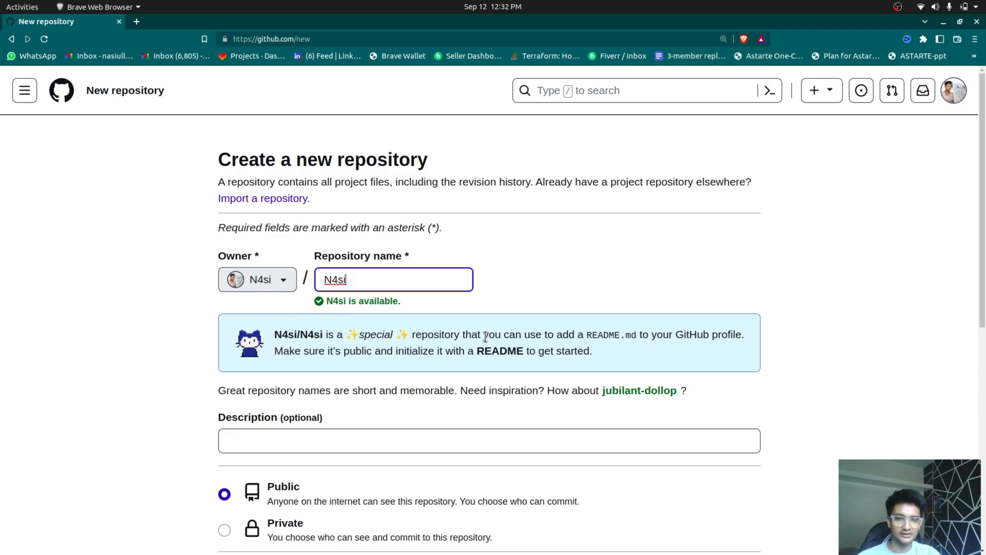
scroll(down, 3)
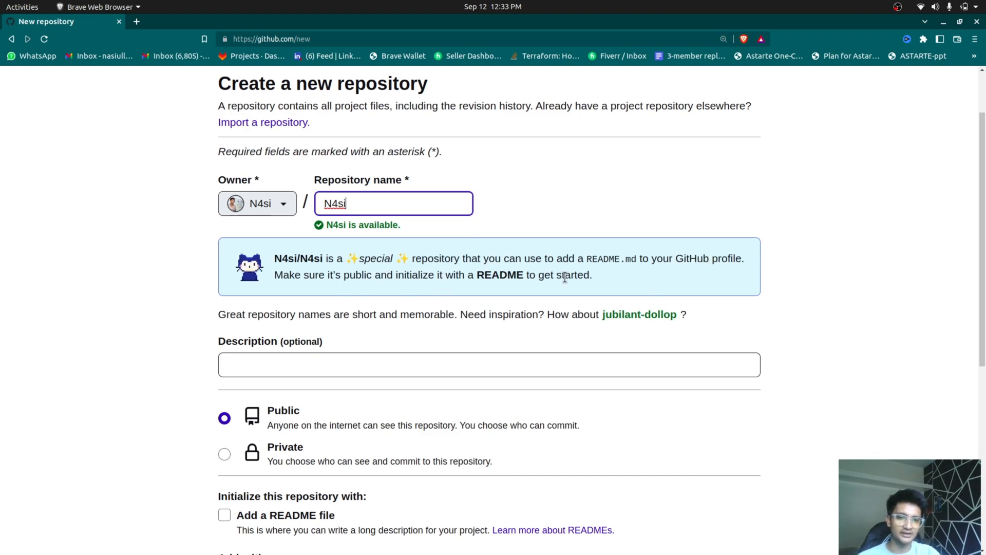
Describe it as 'Hello world, this is my profile', add a README file and create the repository.
click(489, 364)
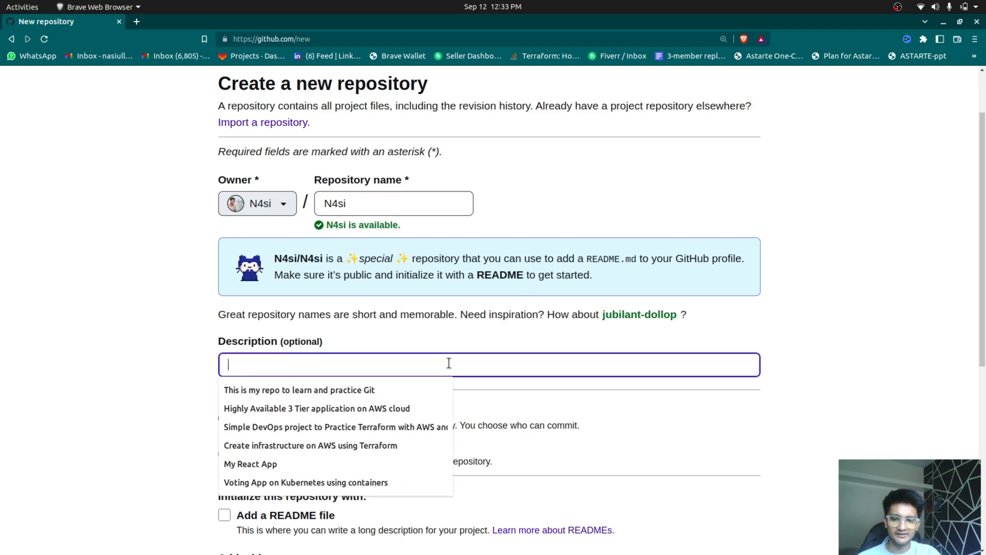
text(Hello world, this is my)
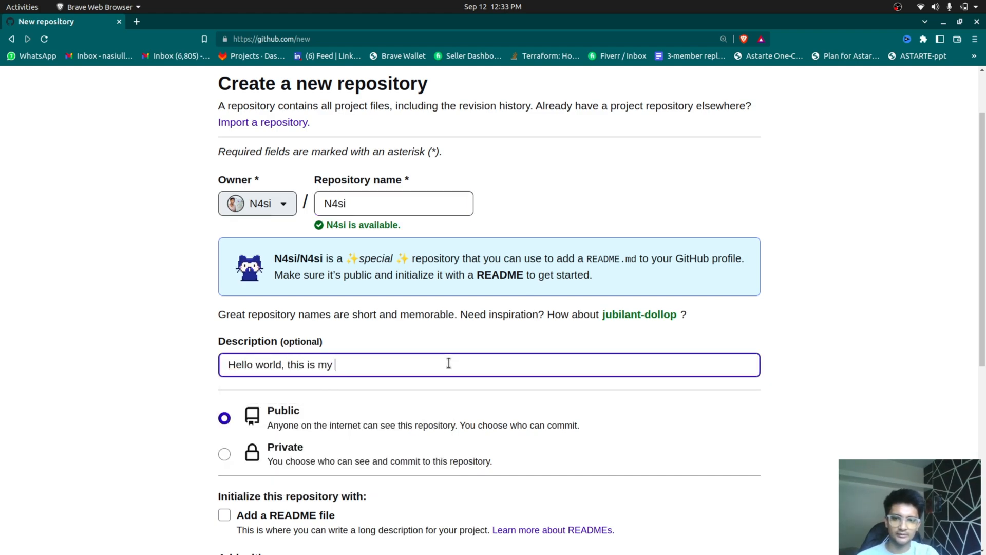
text(profile)
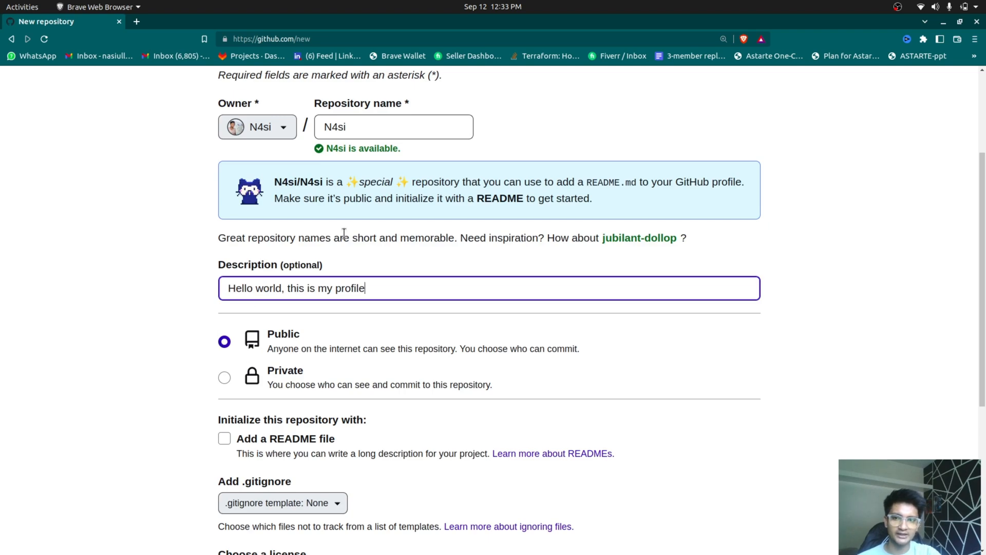
double_click(357, 199)
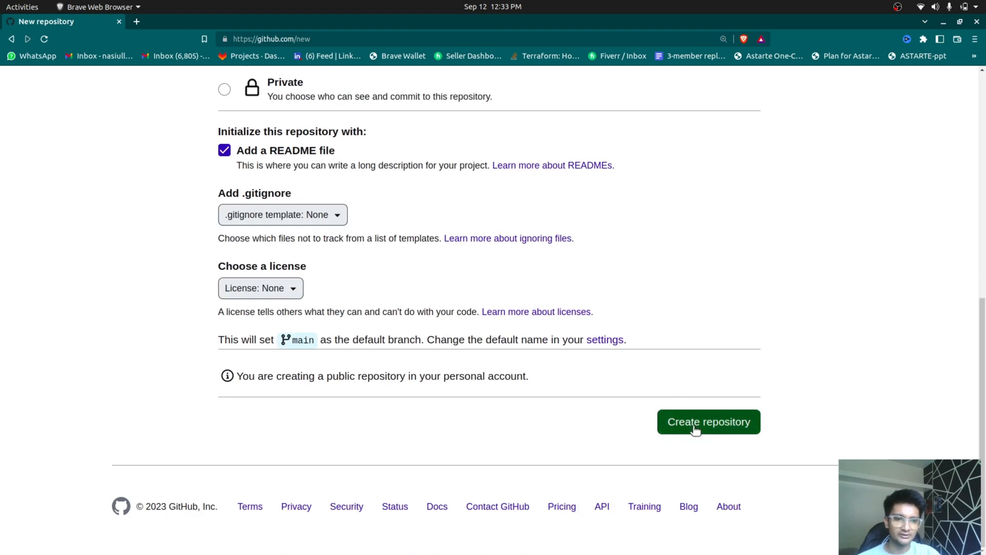
click(708, 421)
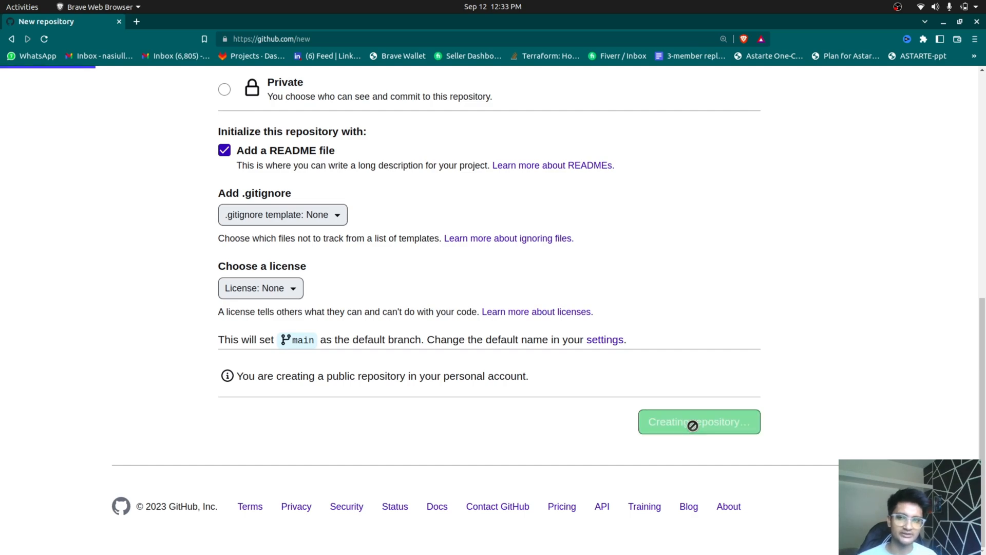
click(698, 421)
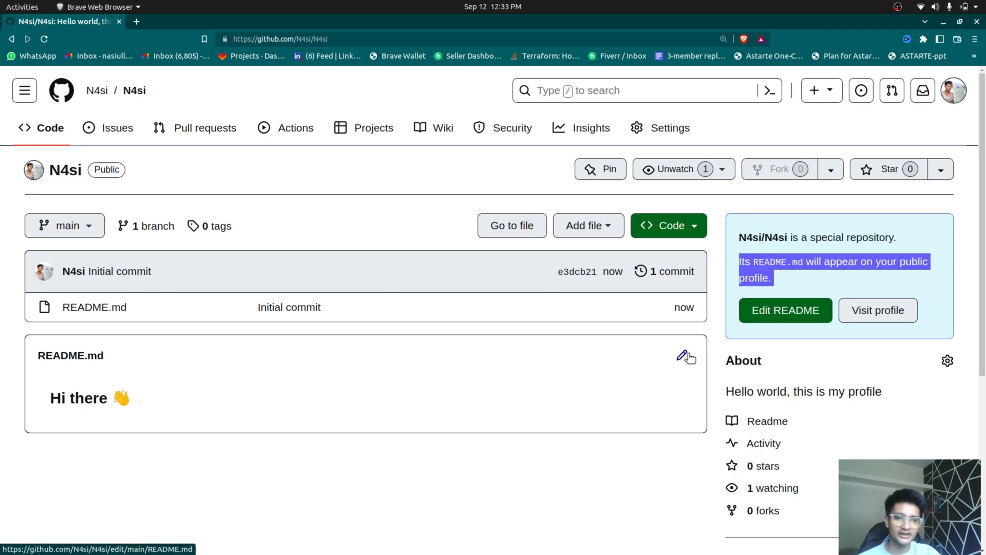
Edit README.md via the pencil icon to show the default profile template.
click(681, 357)
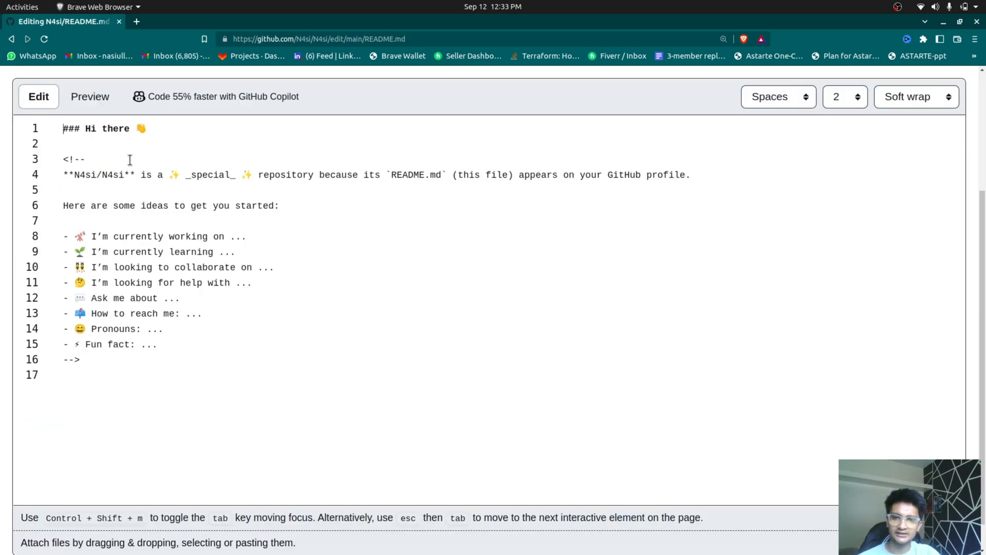
mouse_move(159, 267)
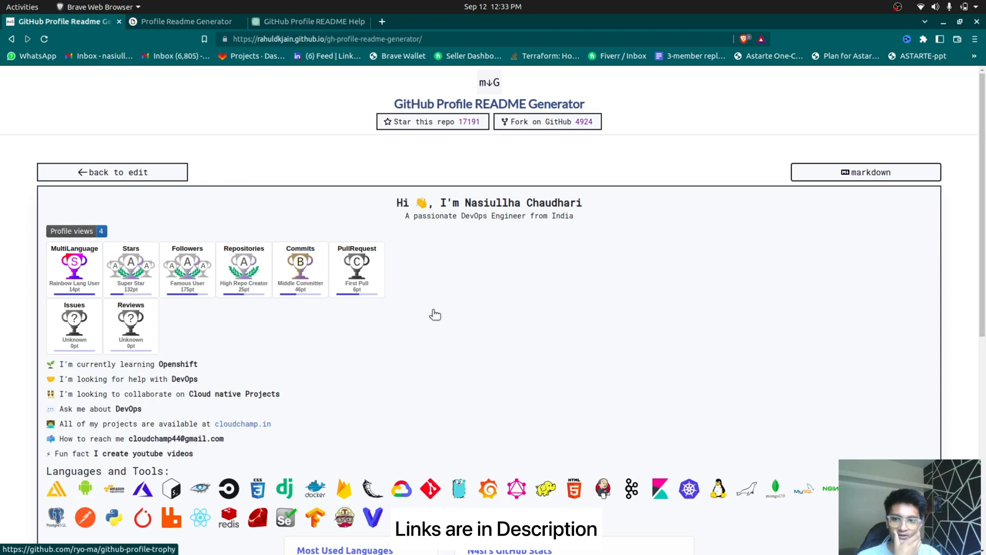
mouse_move(293, 148)
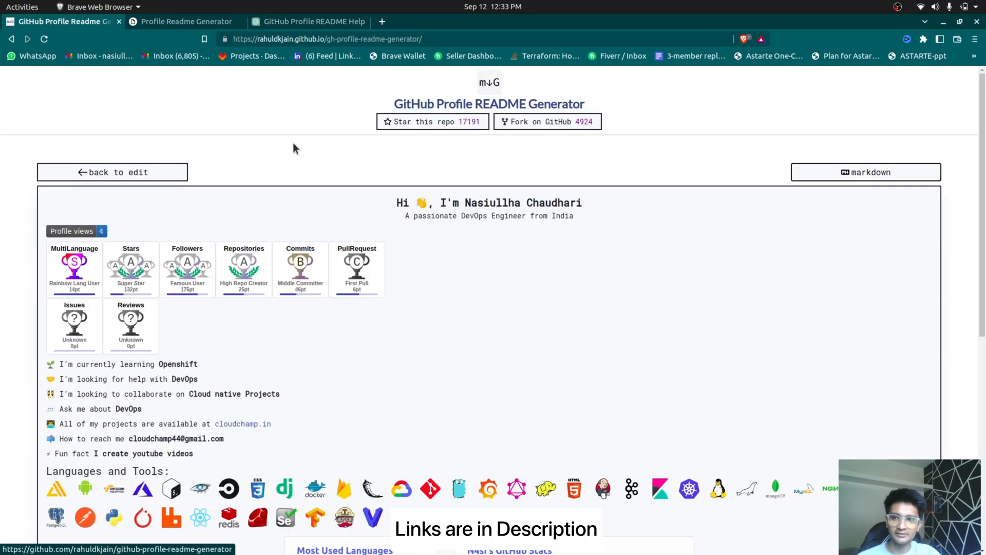
Go back to the generator's edit form and move down to the Work section.
click(112, 171)
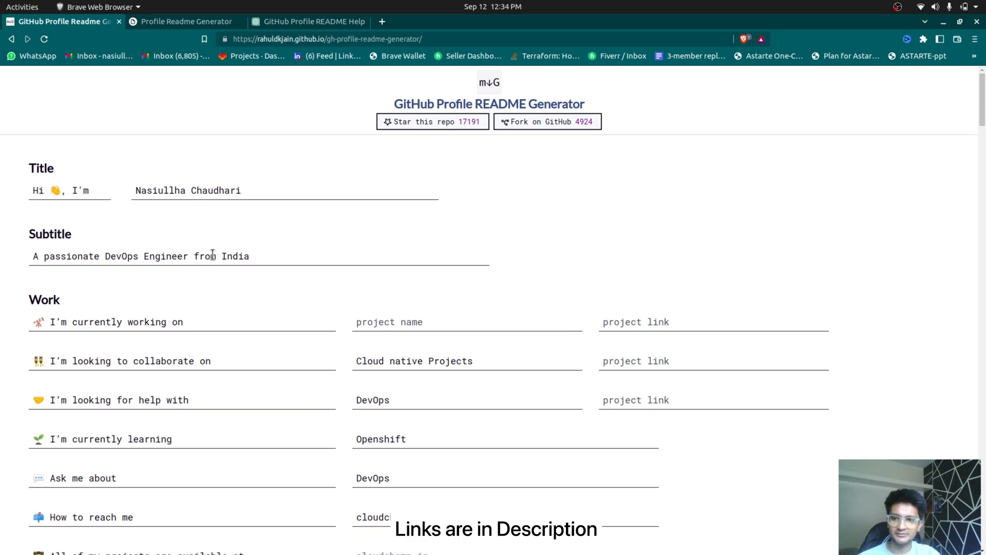
scroll(down, 3)
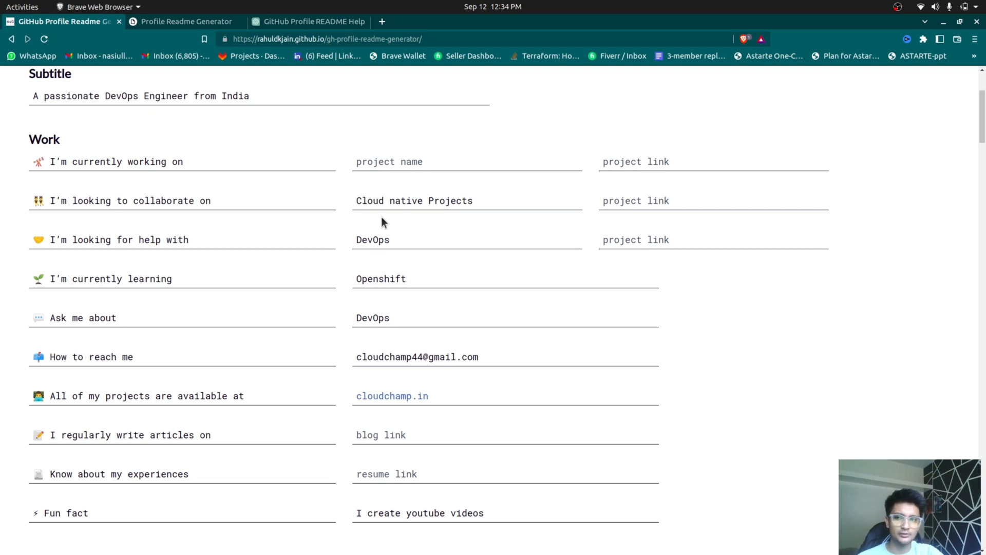
scroll(down, 3)
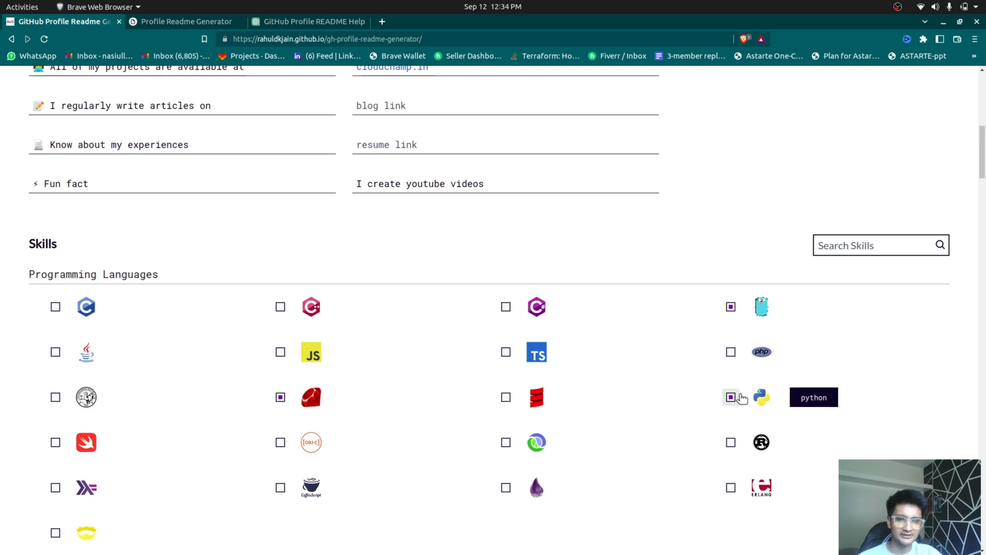
Tick GraphQL among backend skills and continue down past mobile, AI/ML and database sections to Social.
scroll(down, 3)
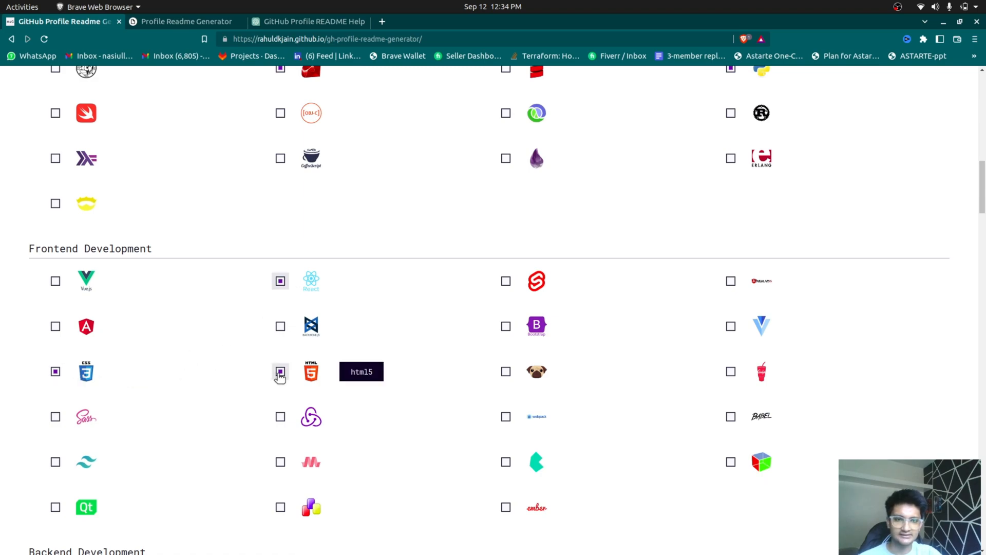
scroll(down, 3)
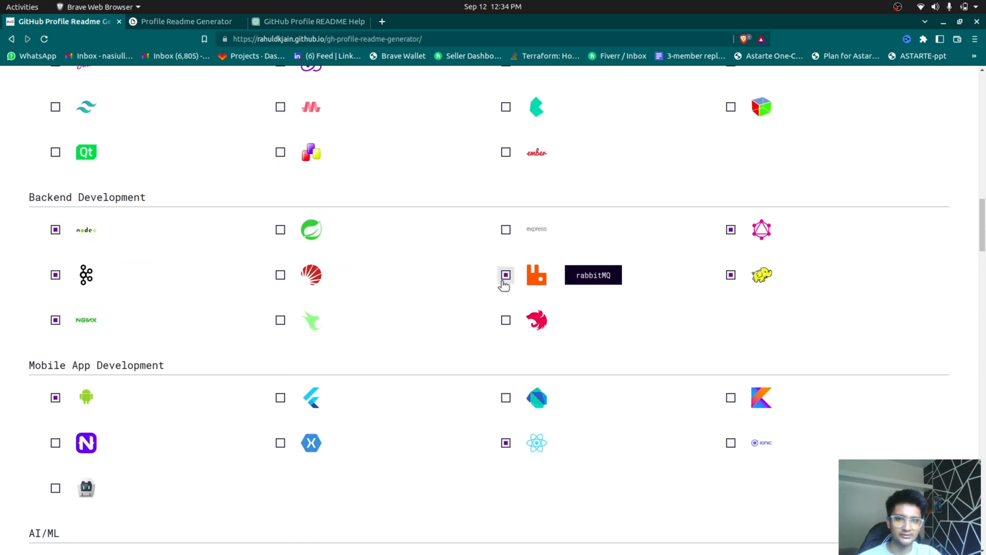
click(506, 276)
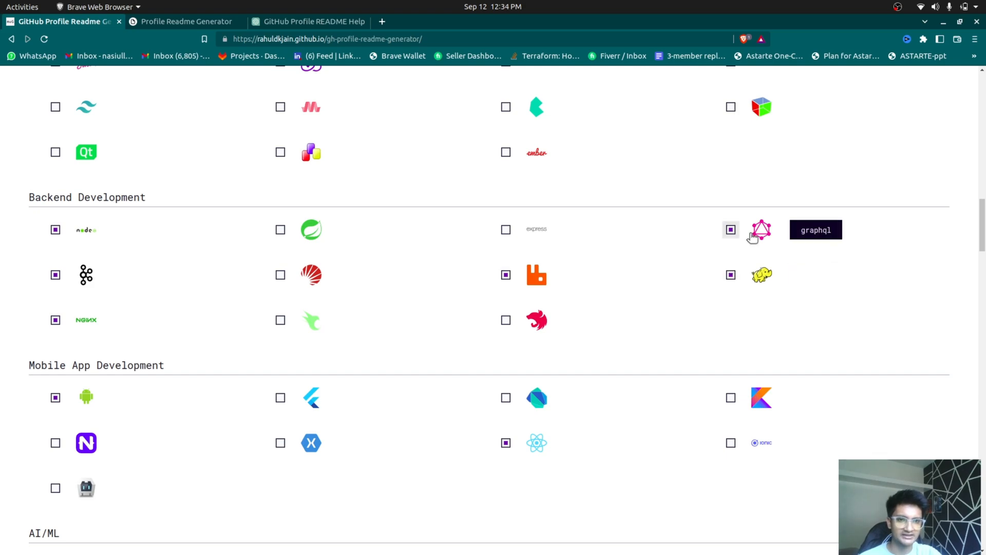
scroll(down, 3)
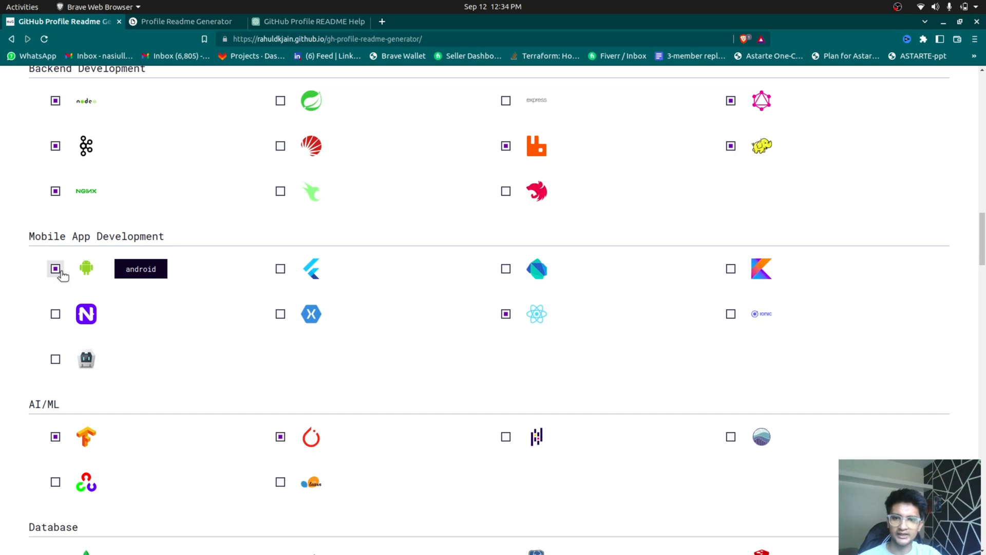
scroll(down, 3)
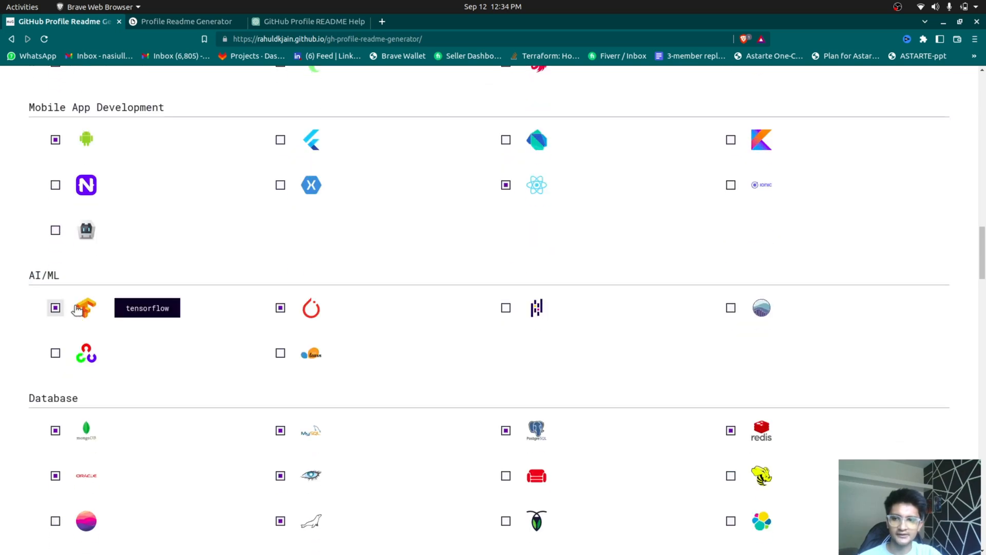
mouse_move(276, 305)
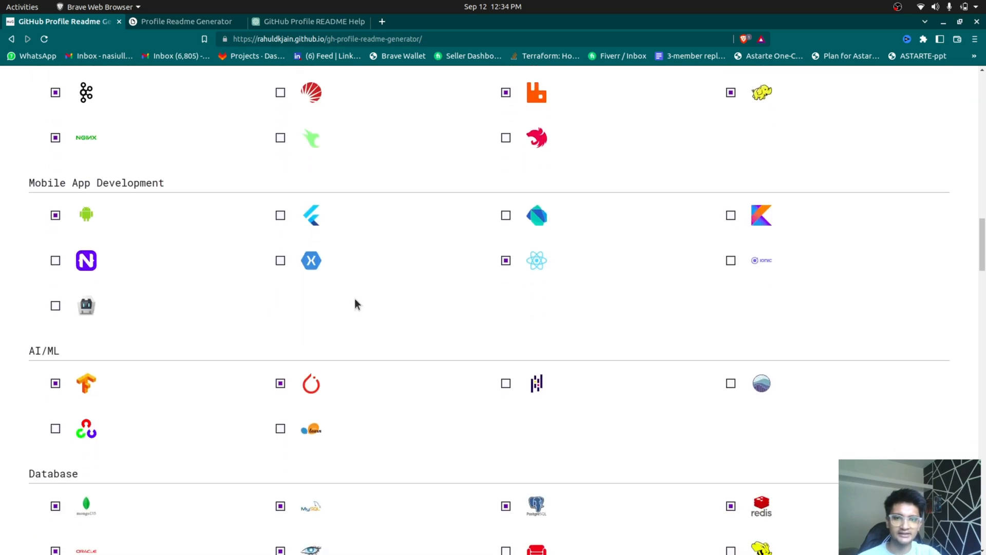
scroll(down, 3)
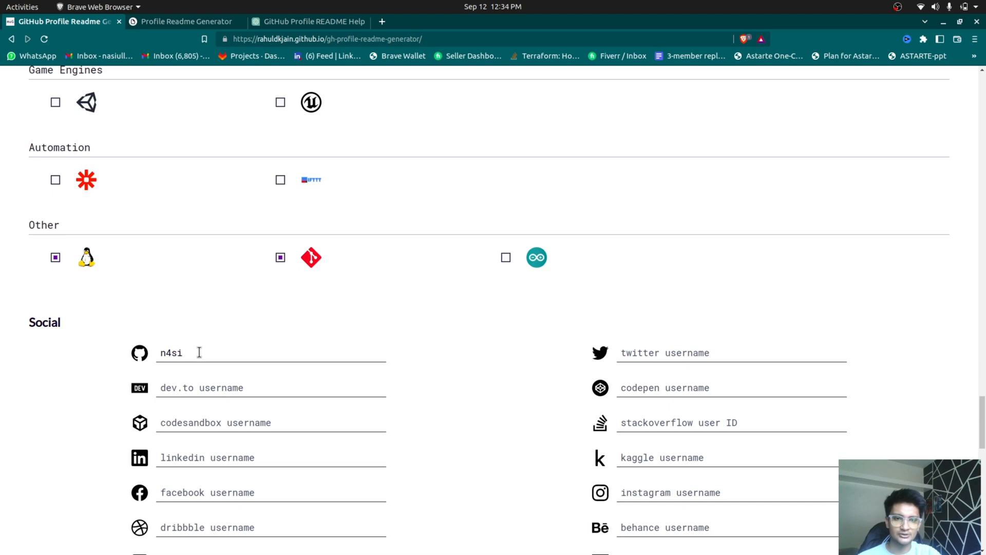
scroll(down, 3)
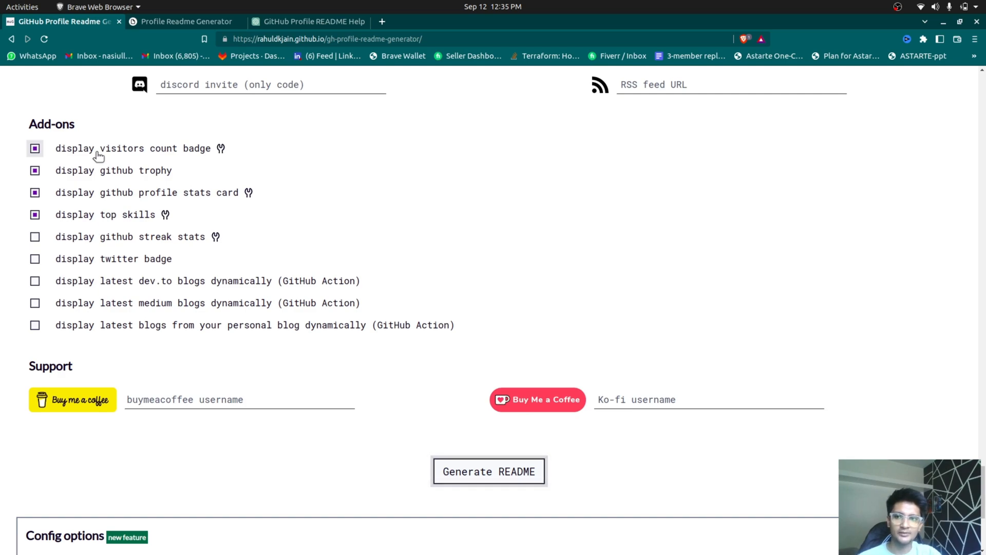
mouse_move(135, 156)
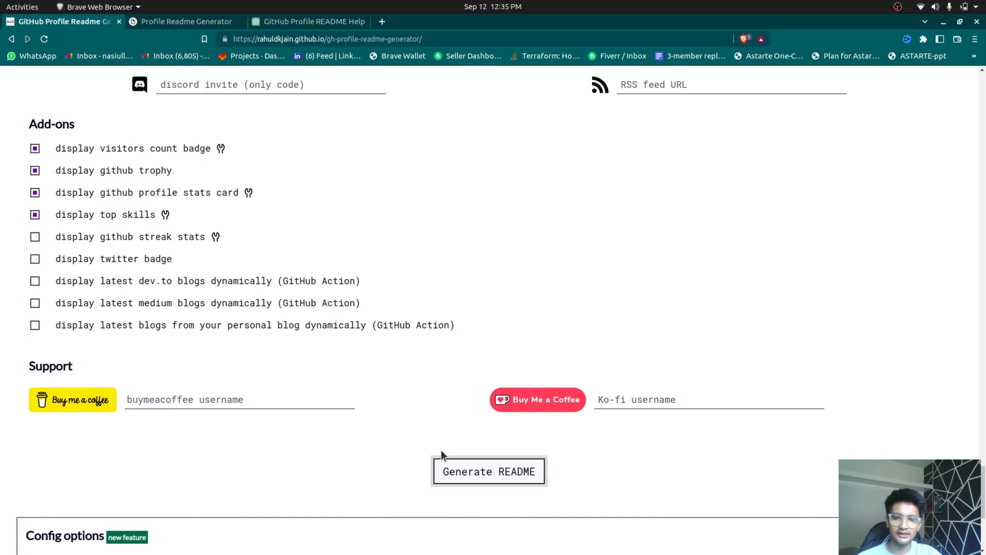
Generate the profile README from the chosen add-ons and options.
click(489, 472)
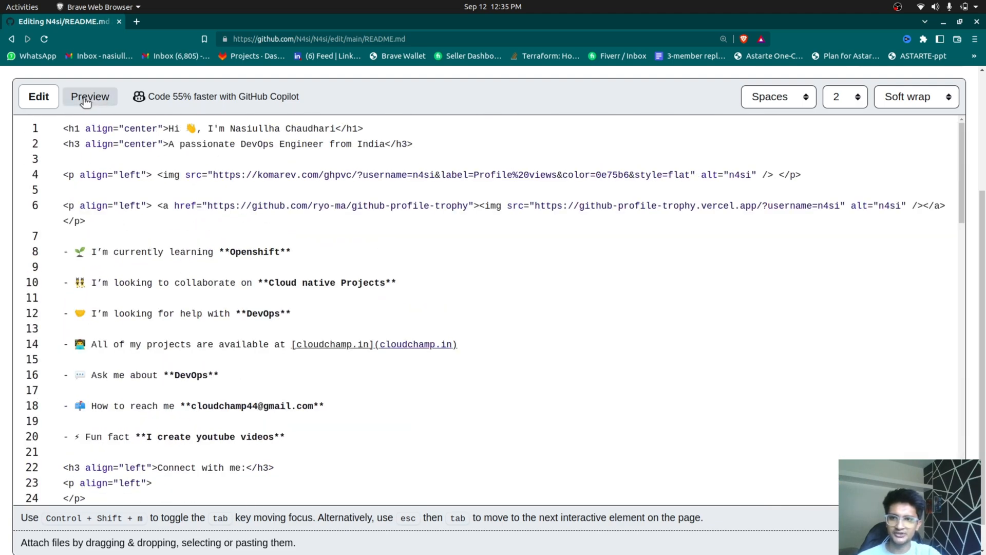
Preview the rendered README with trophies, tool icons and stats, then move to the other generator window.
click(89, 97)
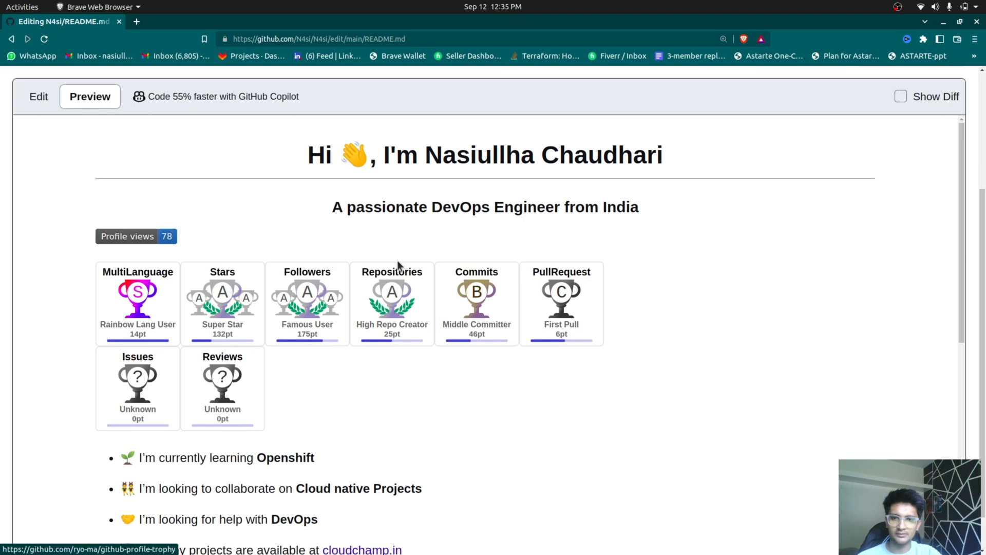
scroll(down, 3)
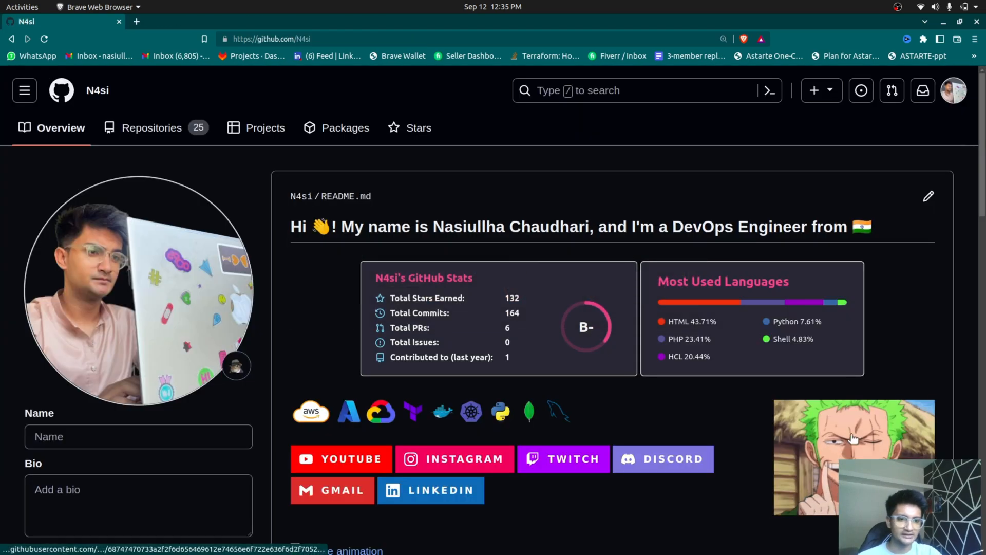
click(927, 196)
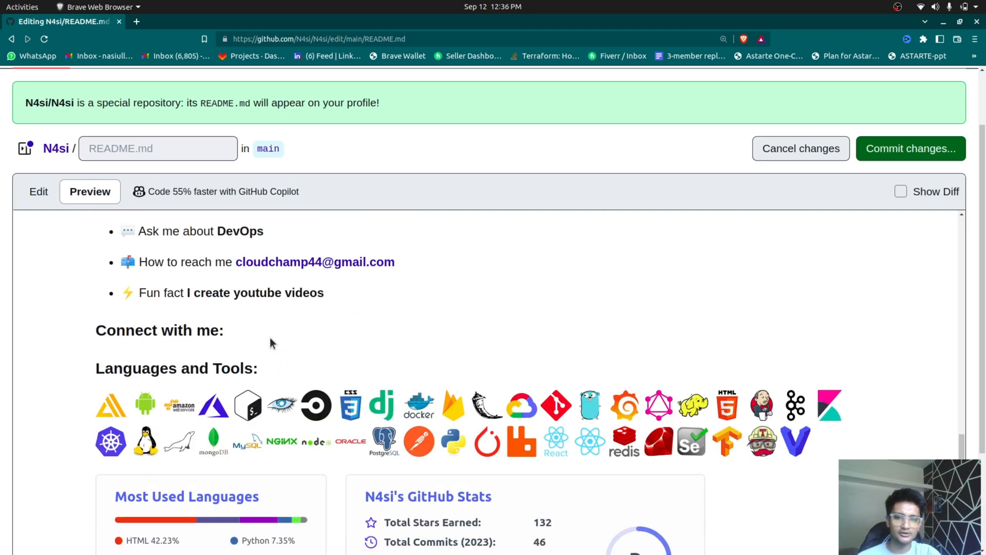
scroll(down, 3)
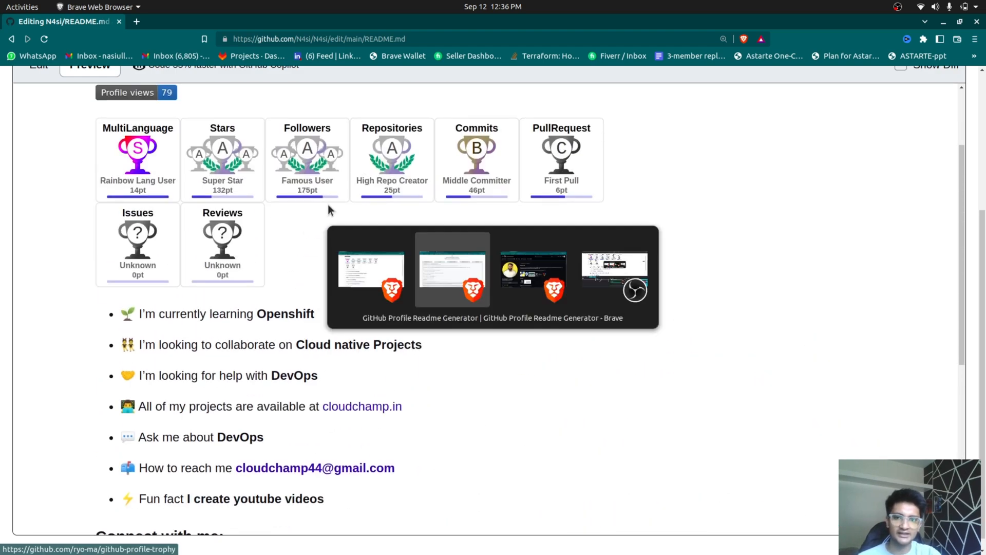
click(187, 21)
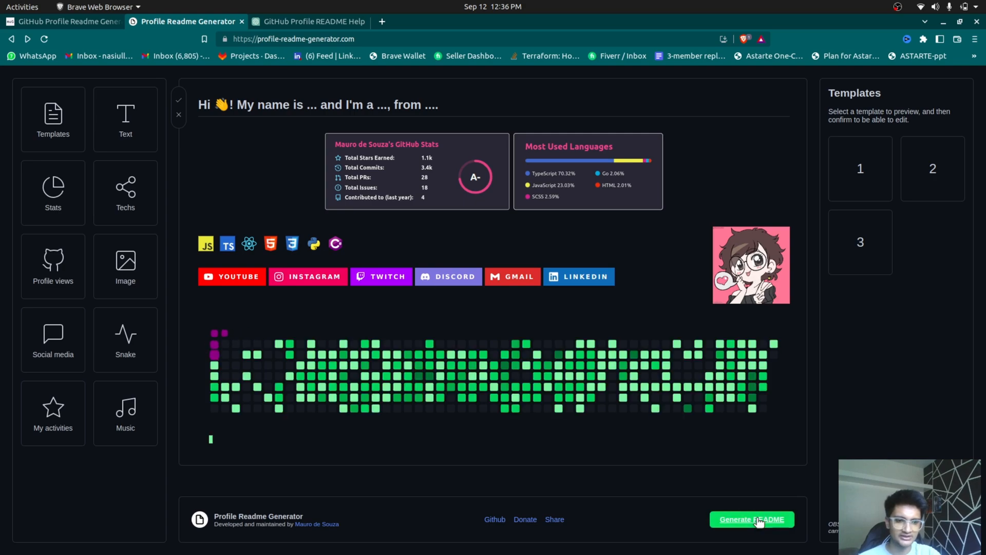
Generate the sample template's README code and review it in the N4si README editor.
click(751, 519)
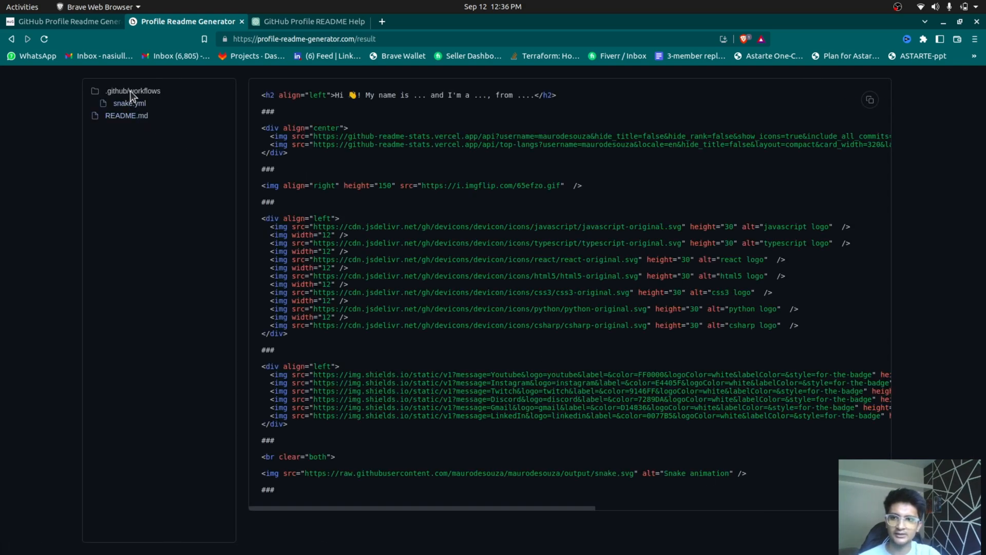
mouse_move(148, 110)
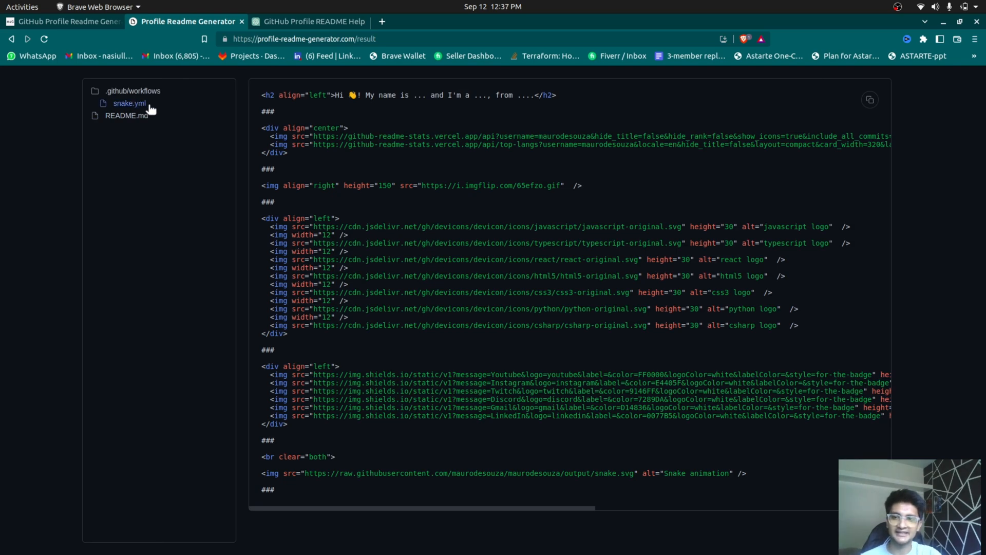
mouse_move(703, 197)
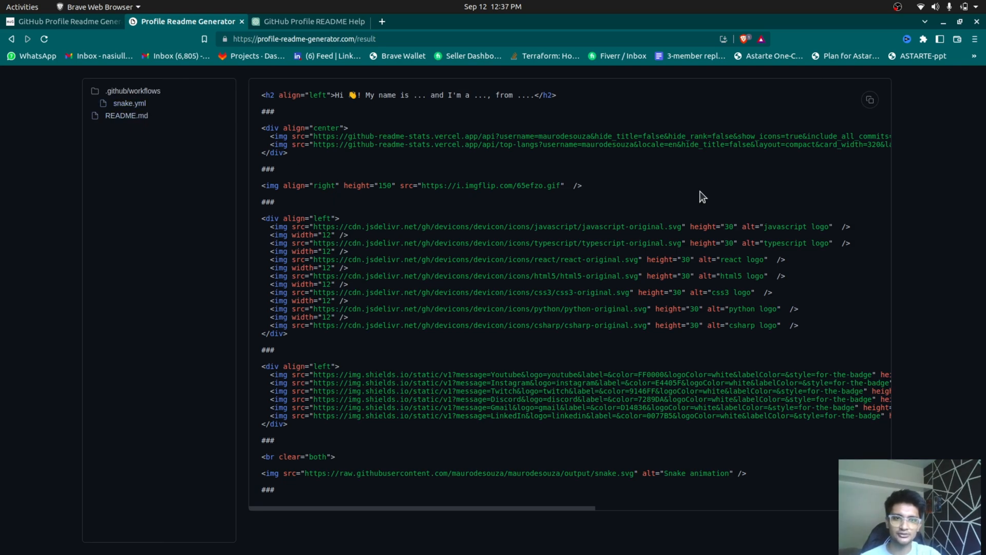
mouse_move(871, 100)
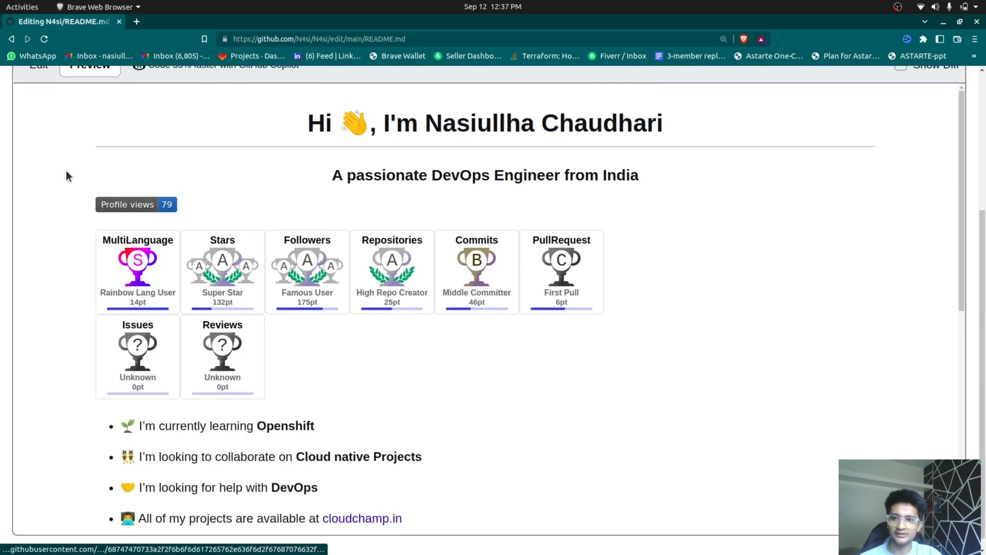
click(38, 268)
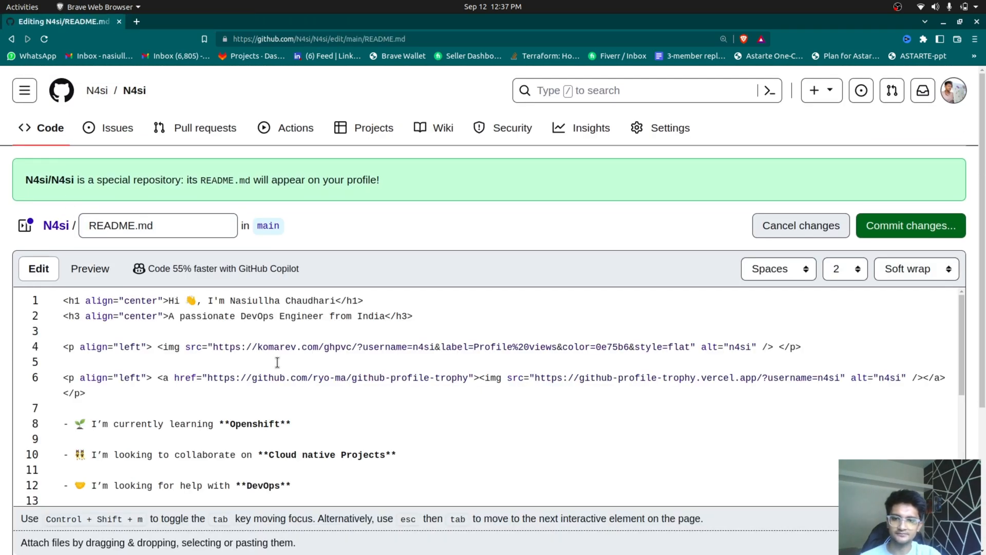
scroll(down, 3)
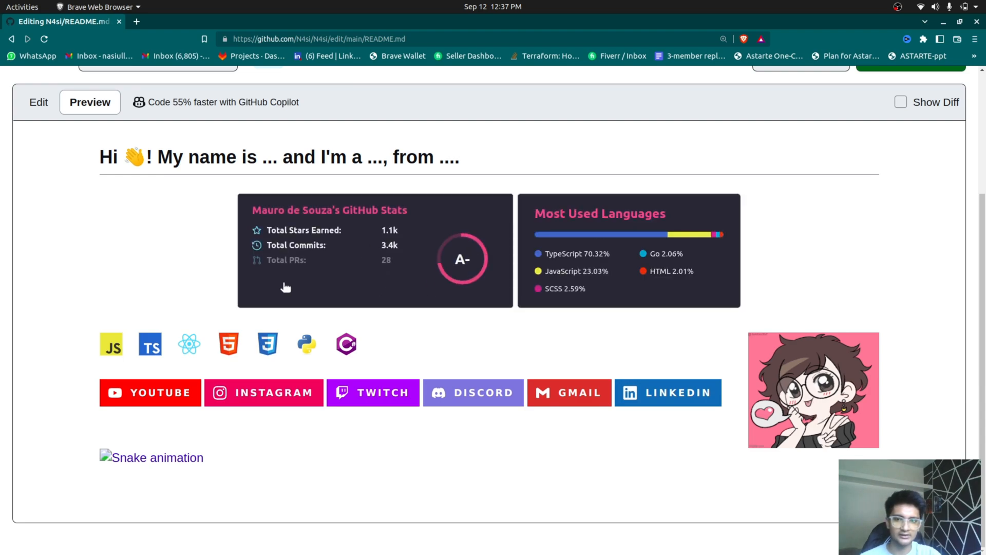
Return to the template builder and preview the first prebuilt 'hey there' template.
click(186, 20)
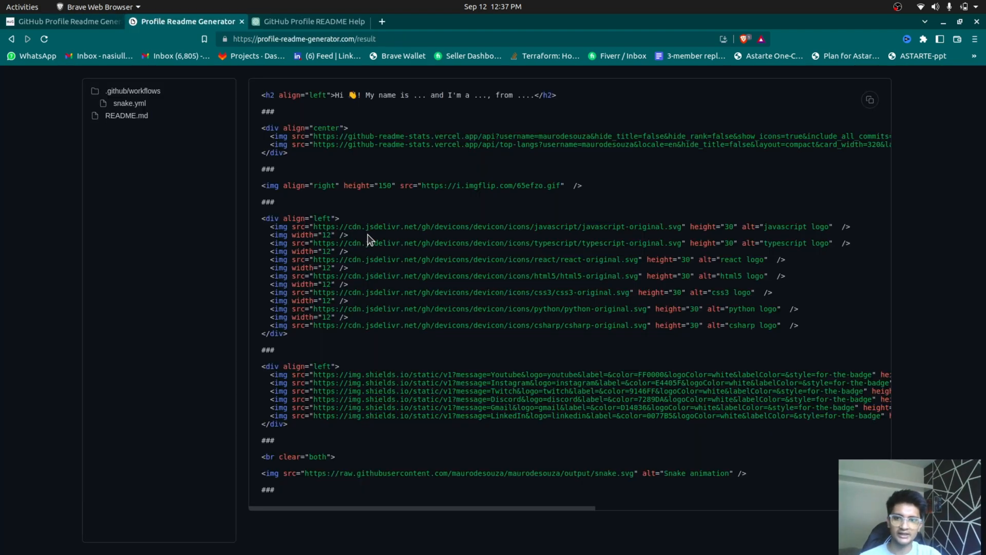
click(10, 38)
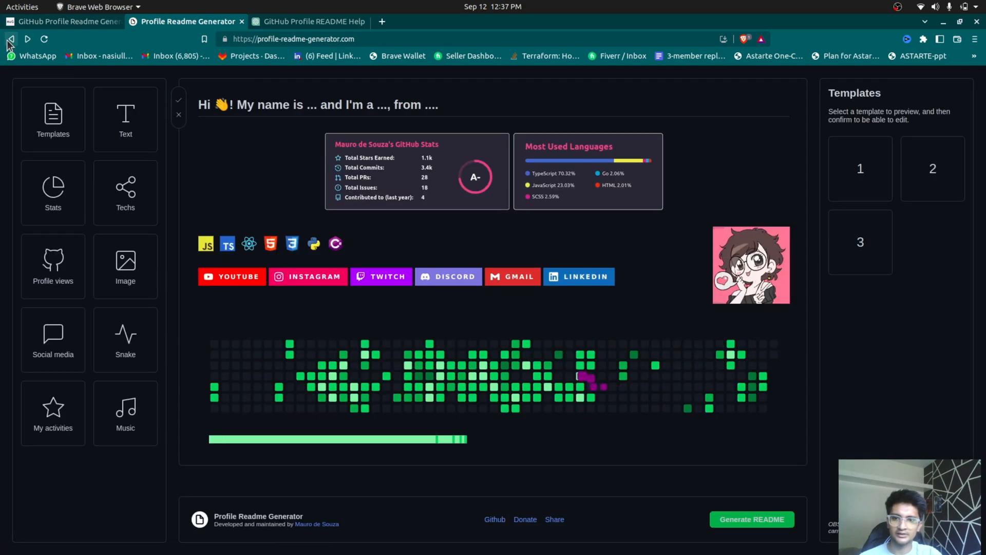
click(860, 168)
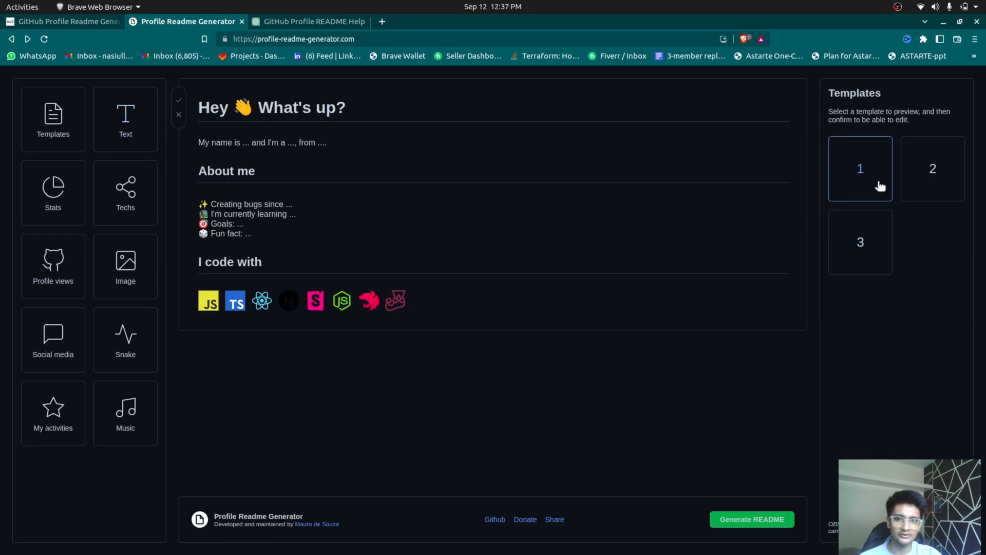
mouse_move(584, 240)
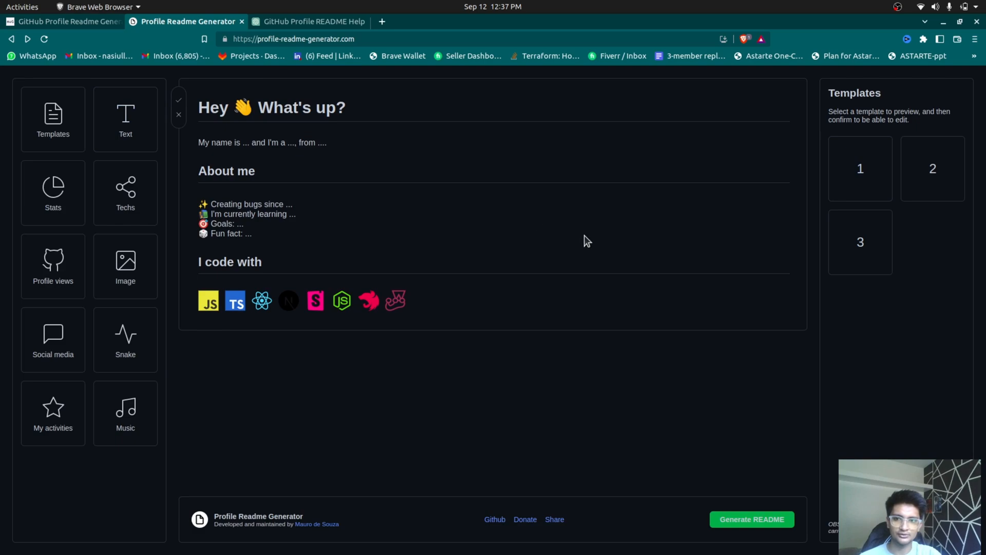
mouse_move(861, 241)
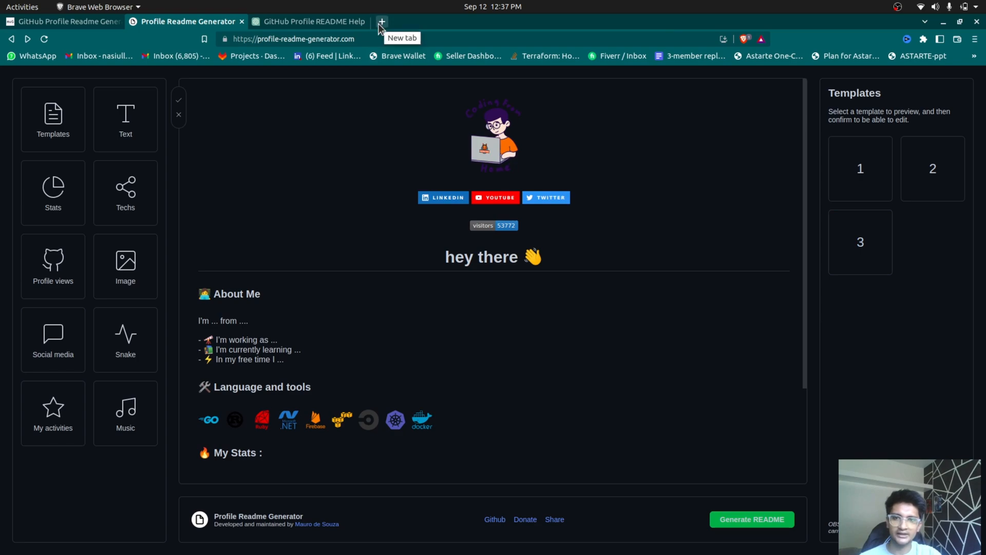
In a new ChatGPT tab, describe a DevOps engineer skilled in AWS, Azure, Docker, Kubernetes, Python and Golang.
click(381, 22)
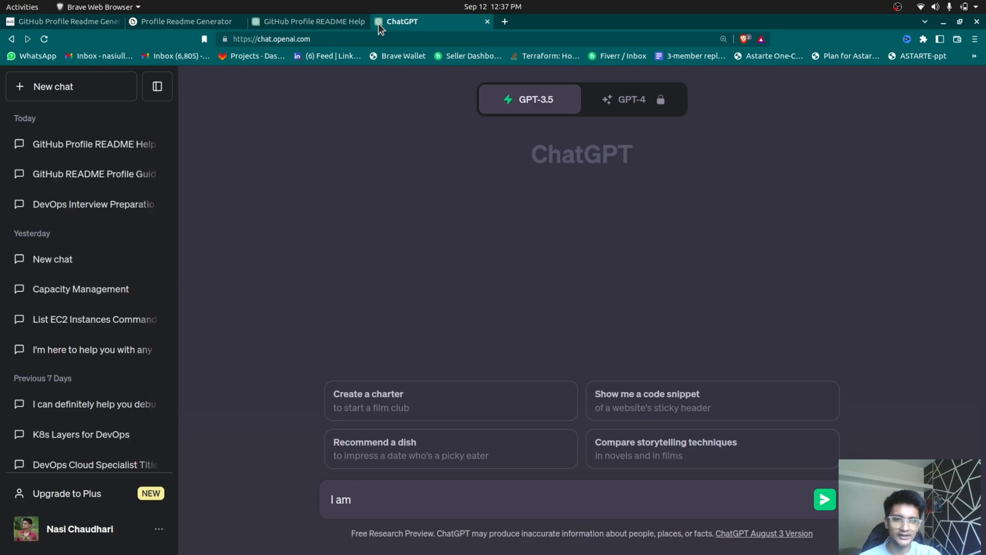
text(a devosp engin)
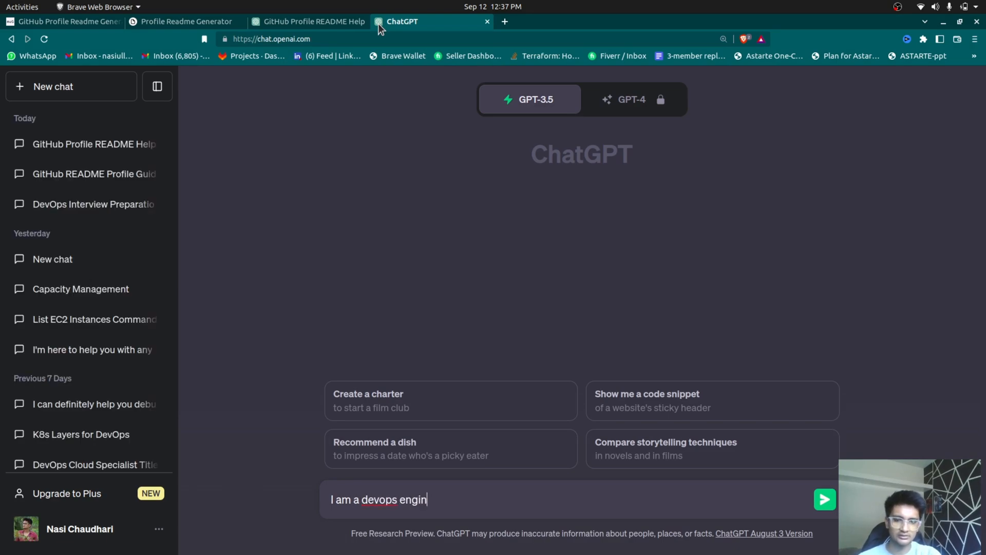
text(eer with skill)
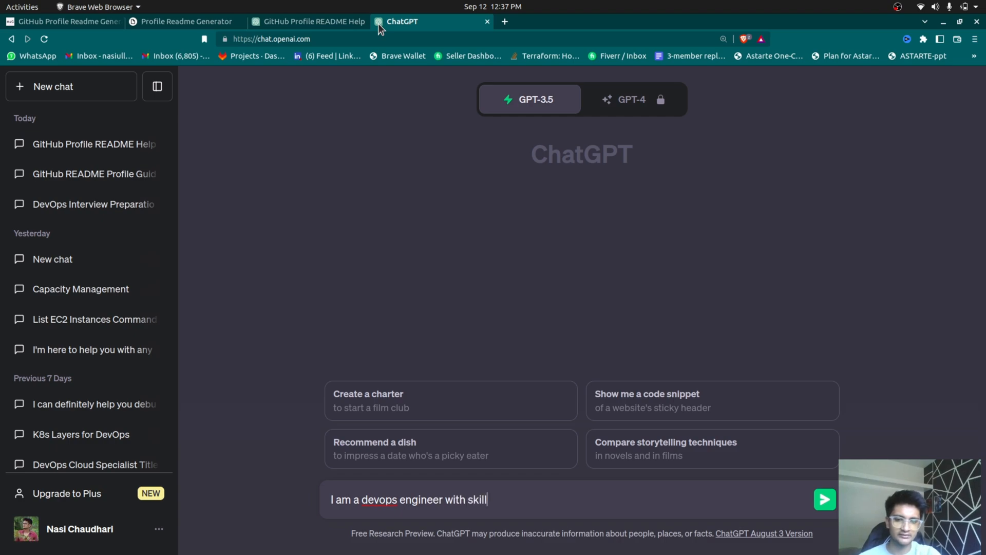
text(s in aws, a)
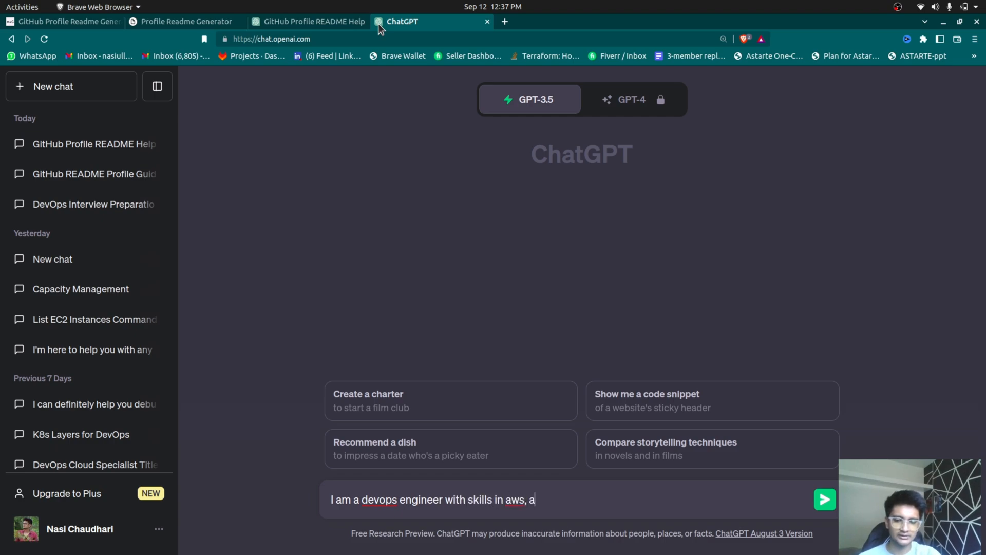
text(zure,)
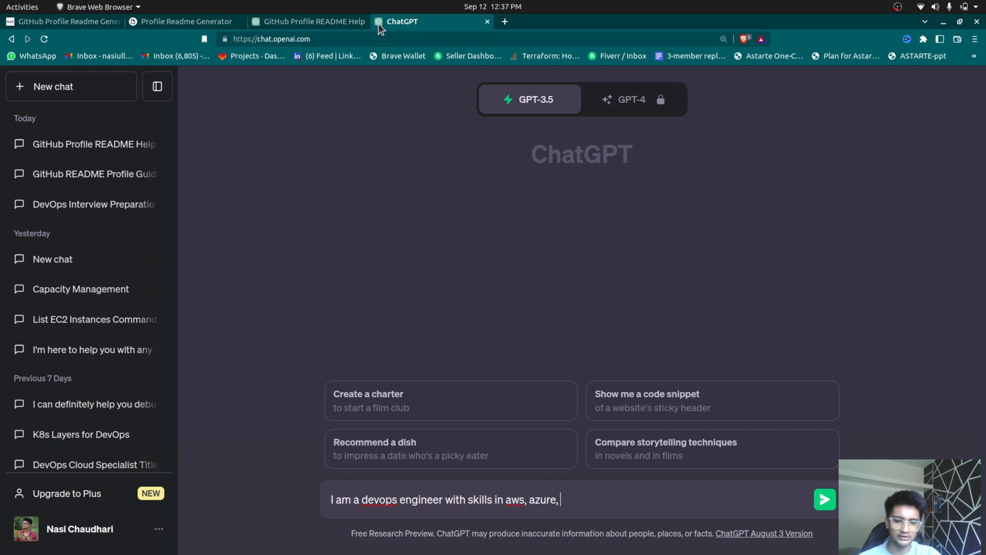
text(docker, kubernetes)
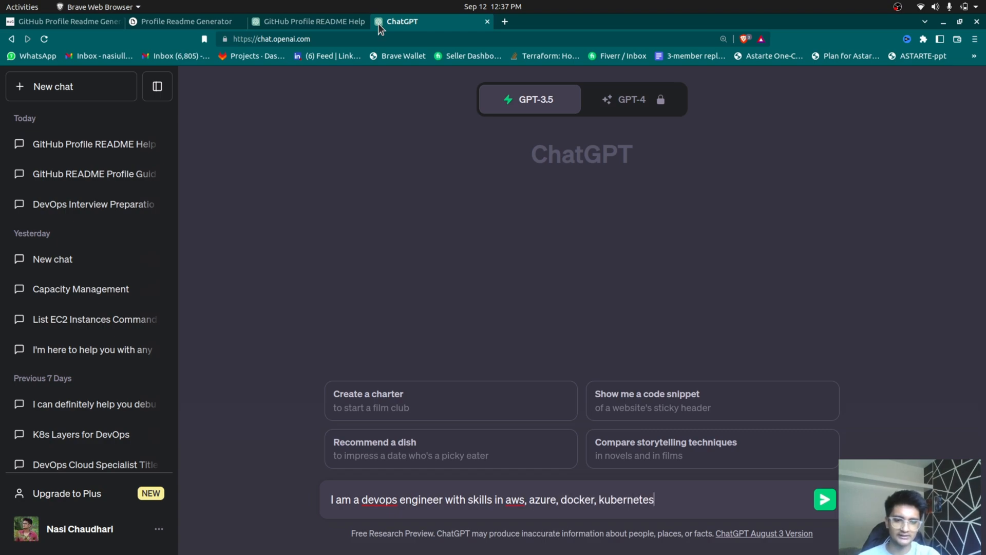
text(, python,)
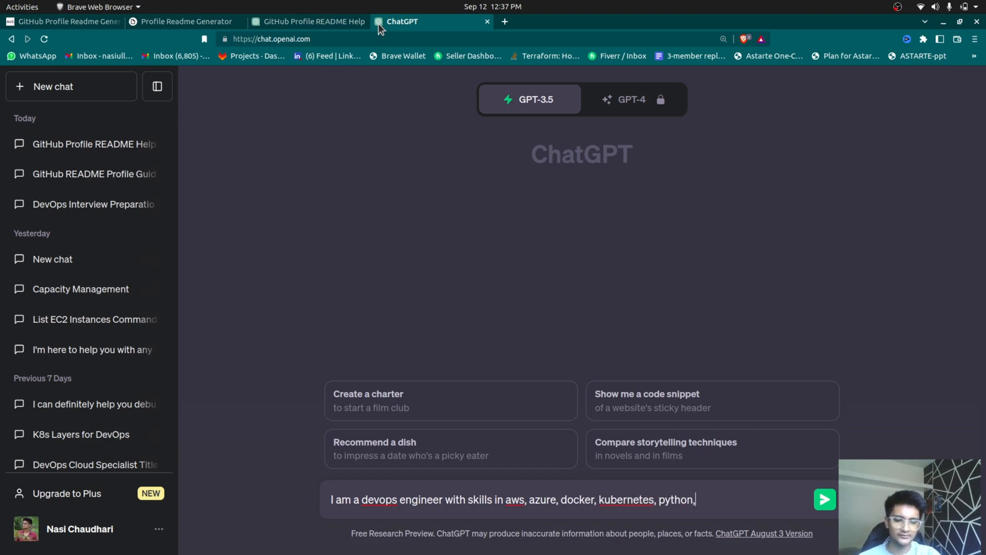
text(golang)
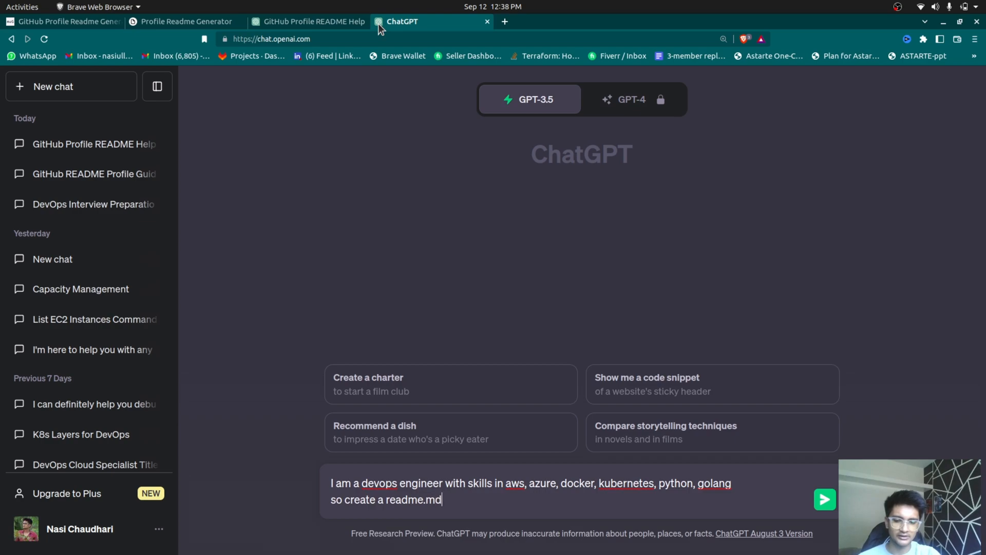
Ask for a GitHub profile README.md with images and styles and send the request.
text(for)
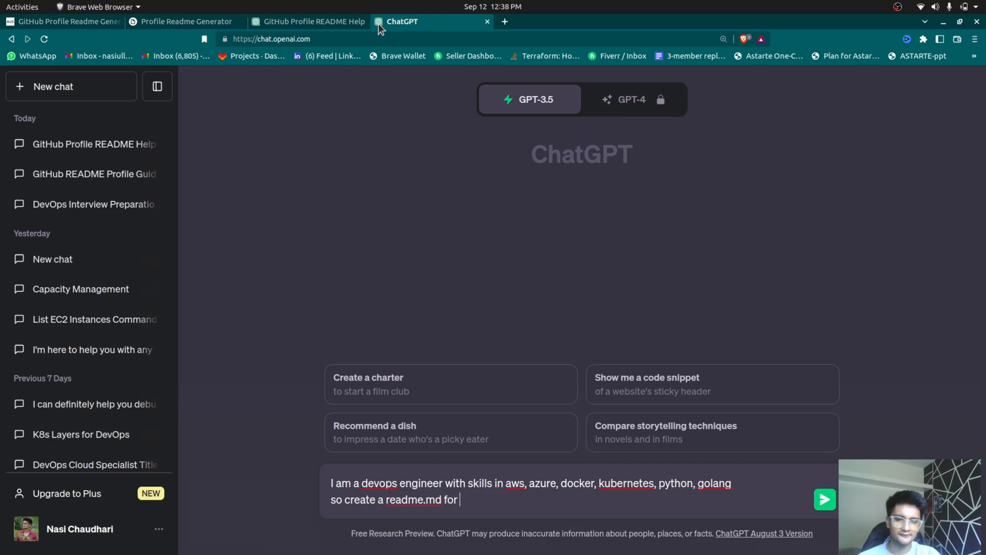
text(my github)
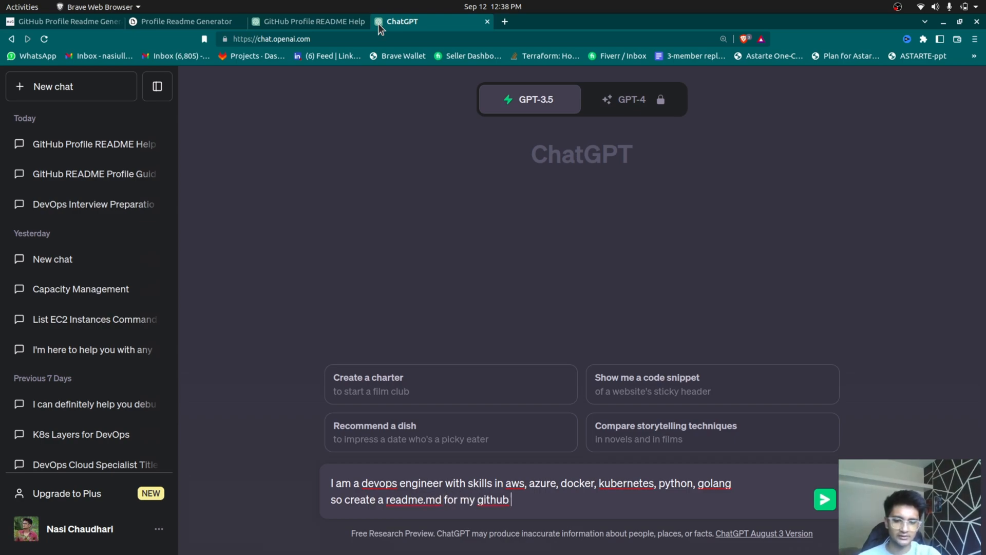
text(profile, add)
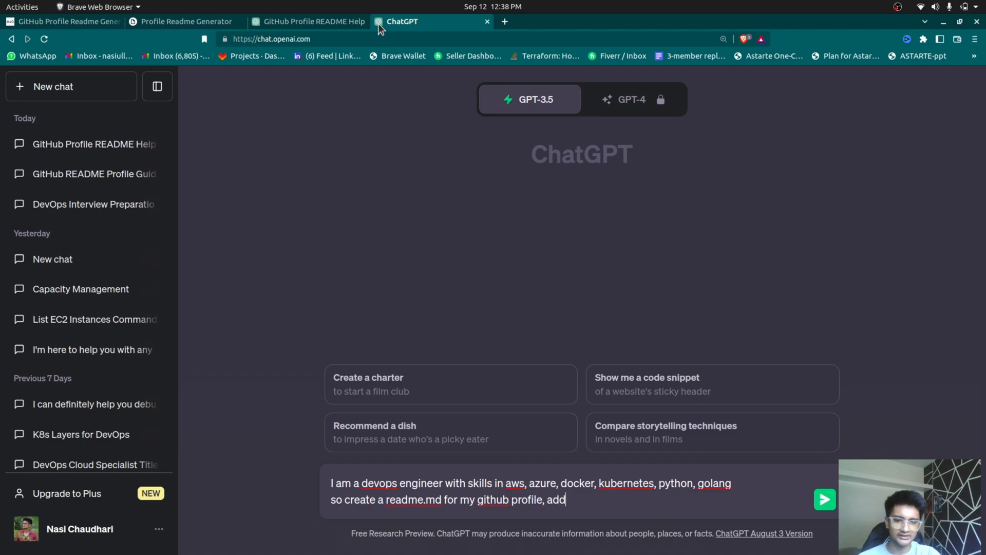
text(images and sty)
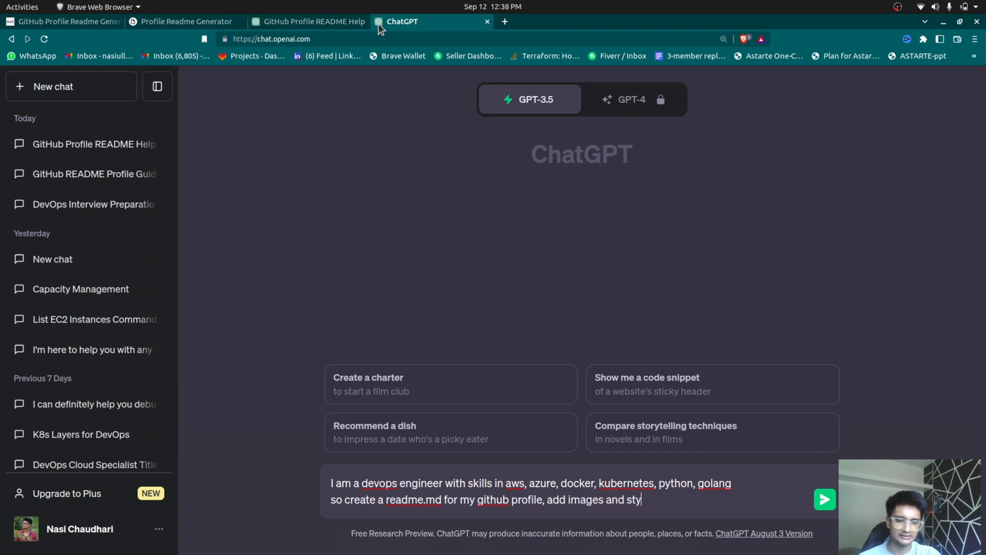
click(824, 499)
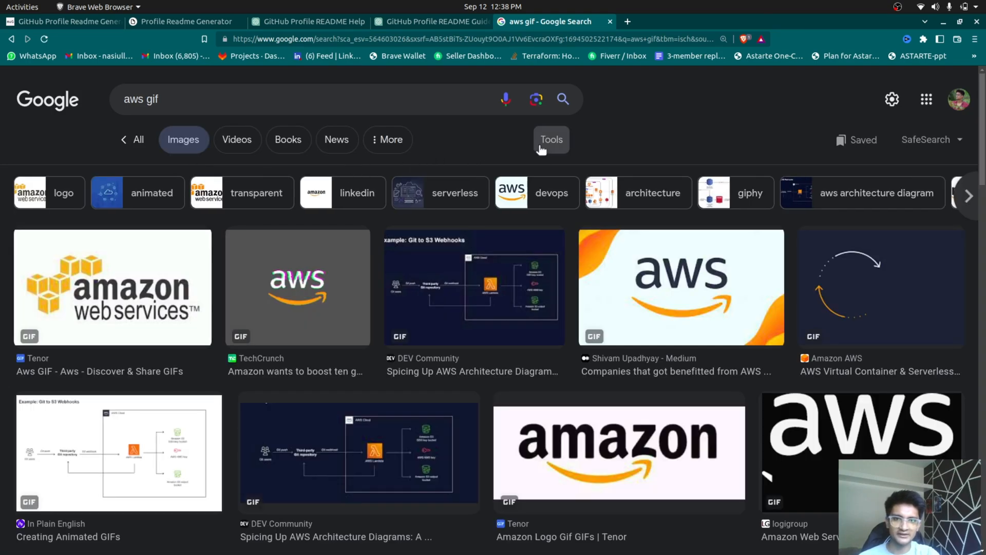
Filter the 'aws gif' image results to Type GIF and Color Transparent.
click(551, 138)
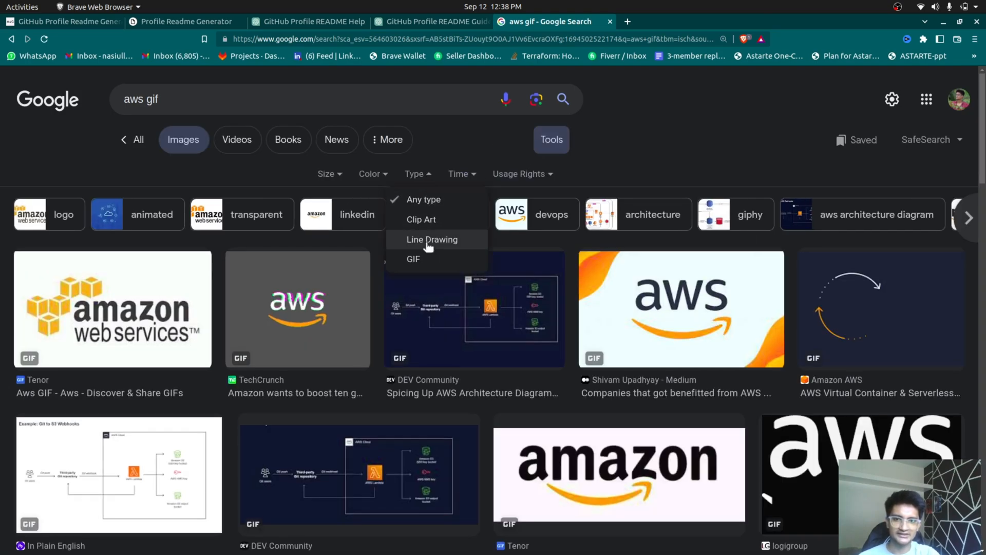
click(413, 259)
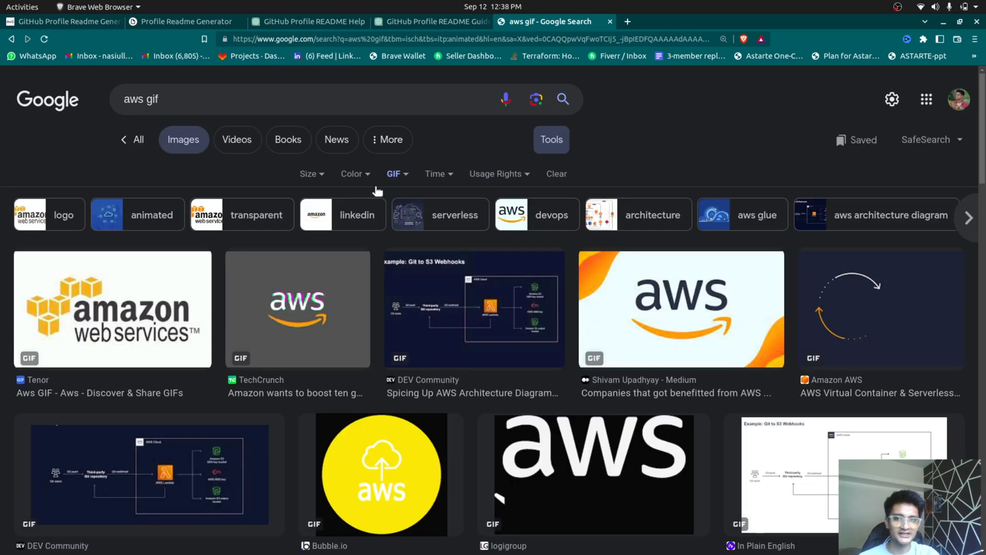
click(352, 173)
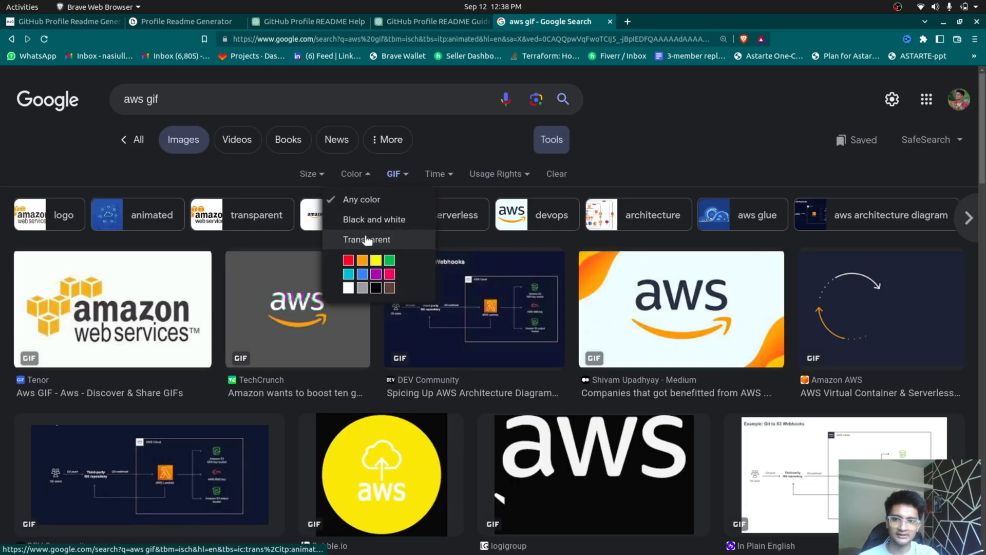
click(367, 239)
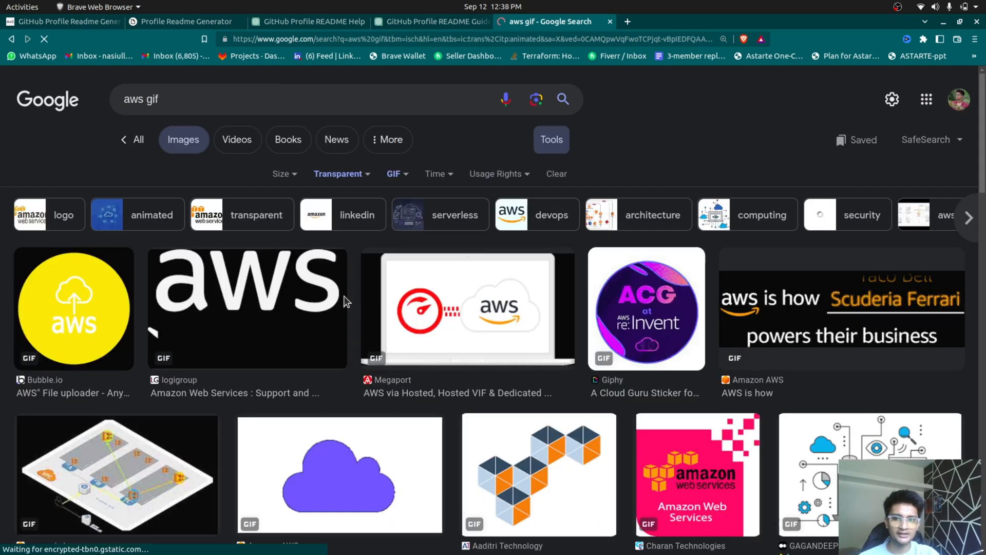
View the logigroup AWS logo result in the preview panel, then dismiss the panel.
click(246, 309)
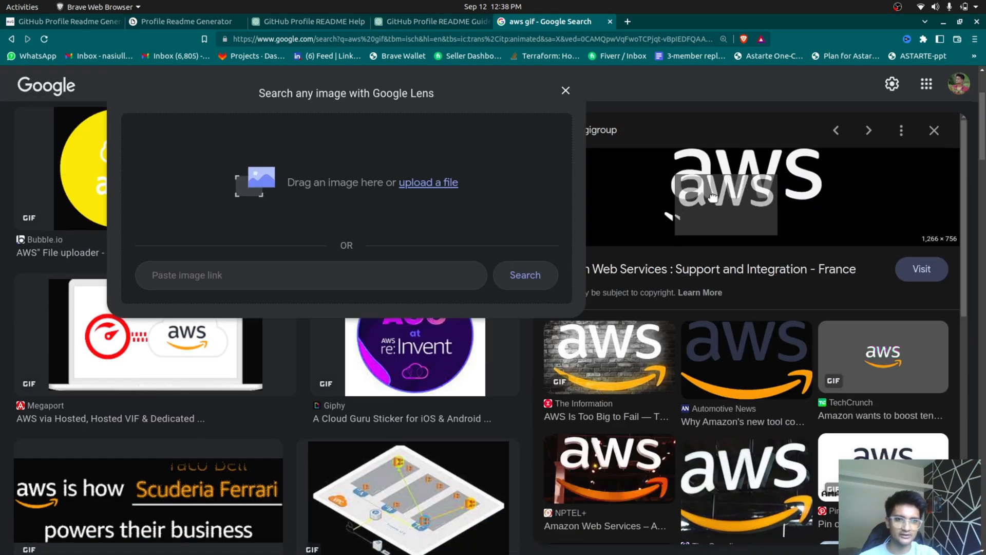
click(60, 21)
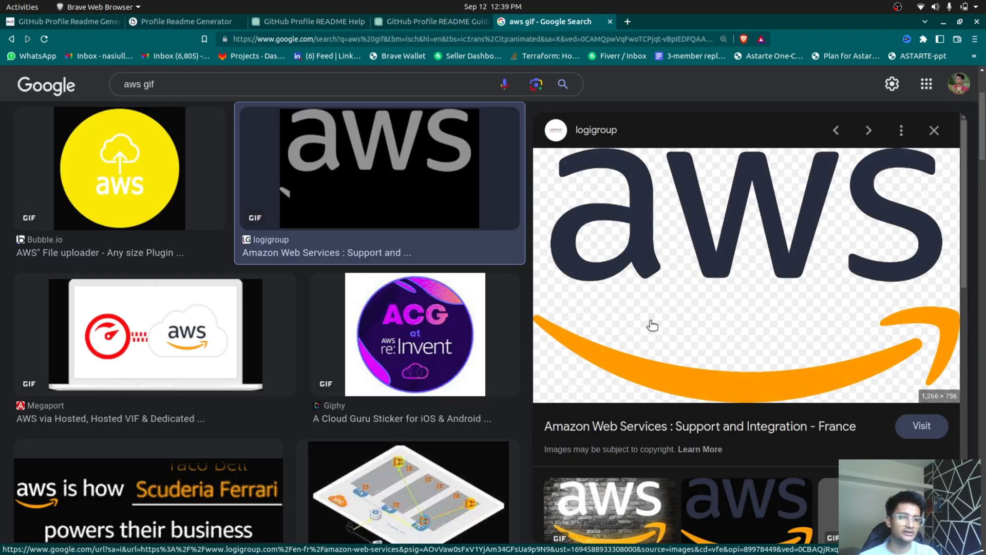
click(63, 21)
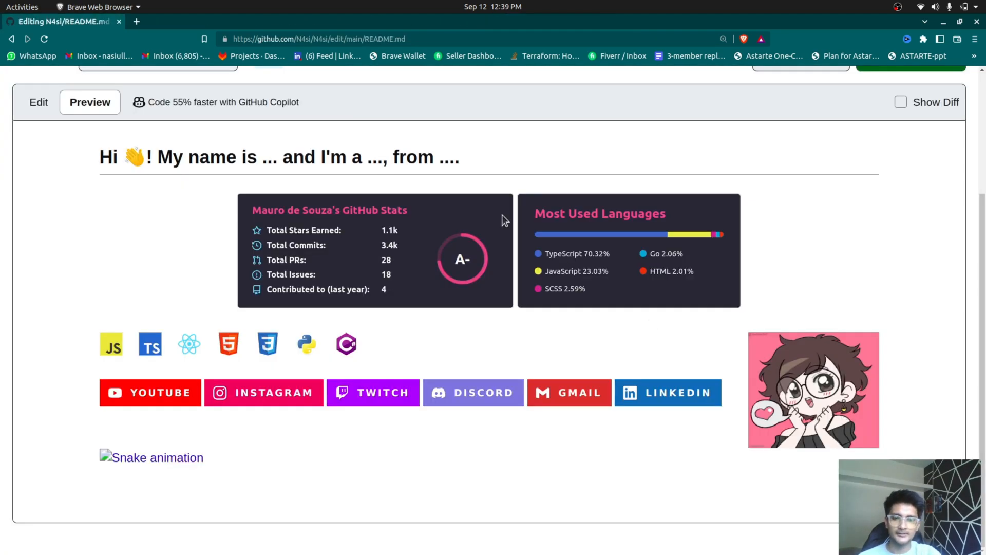
Check the N4si README markdown source and its rendered DevOps skill badges.
click(553, 20)
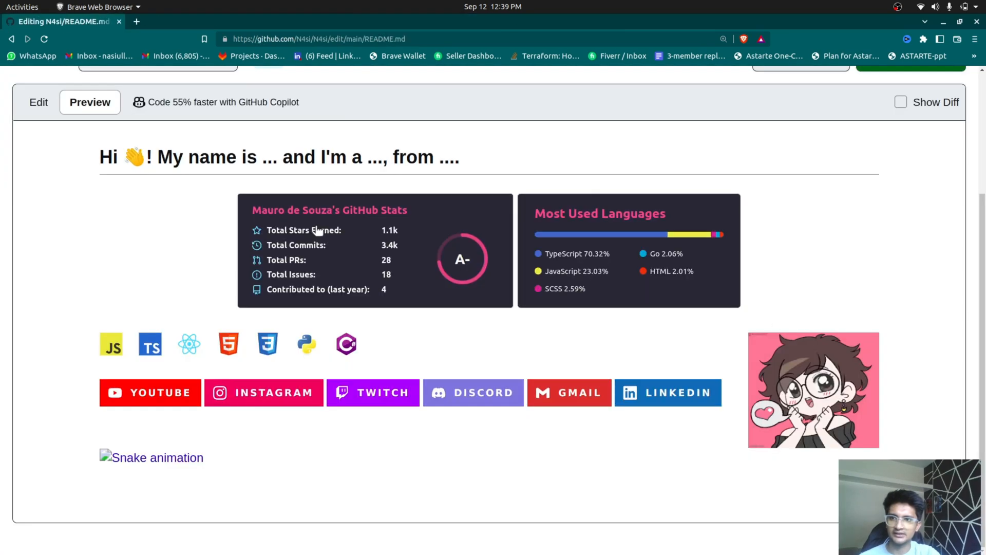
click(38, 102)
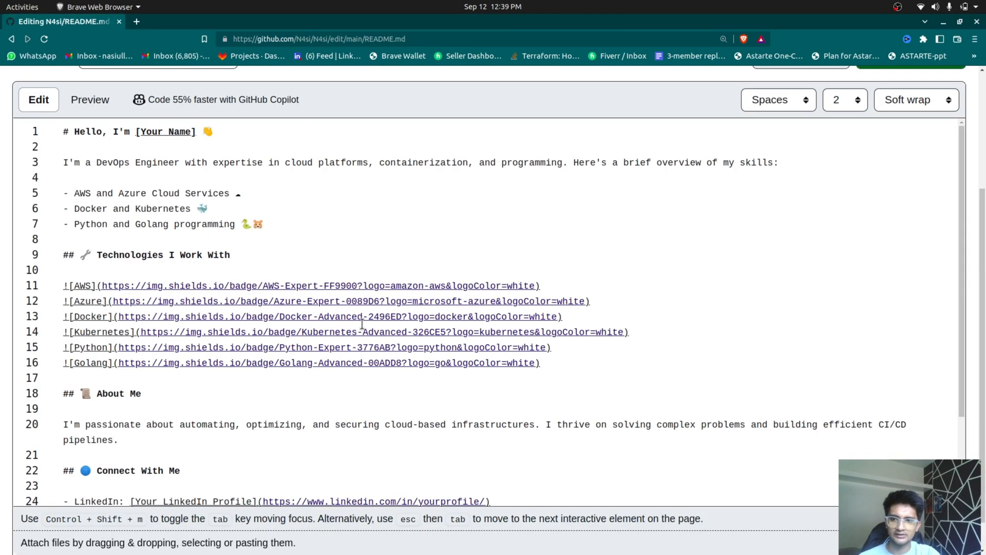
click(90, 268)
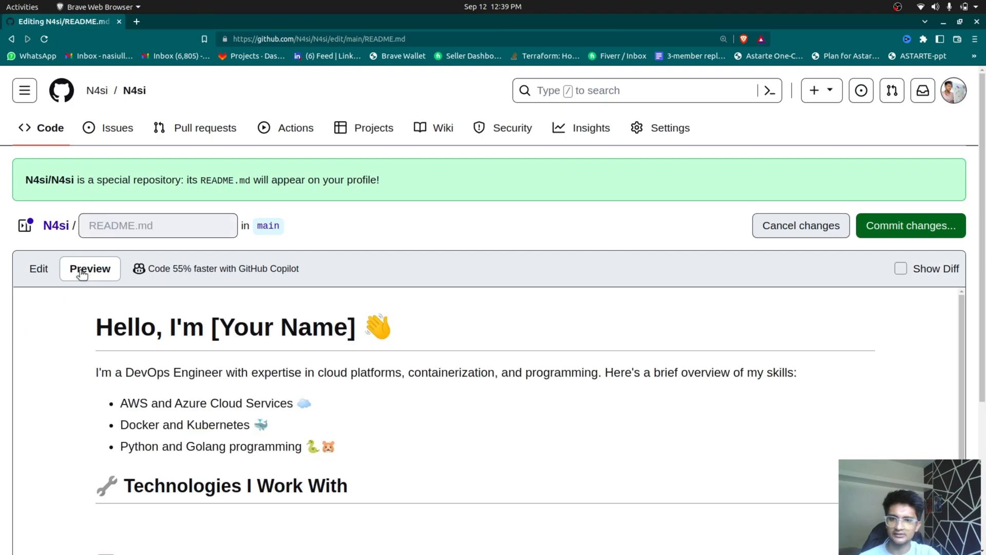
scroll(down, 3)
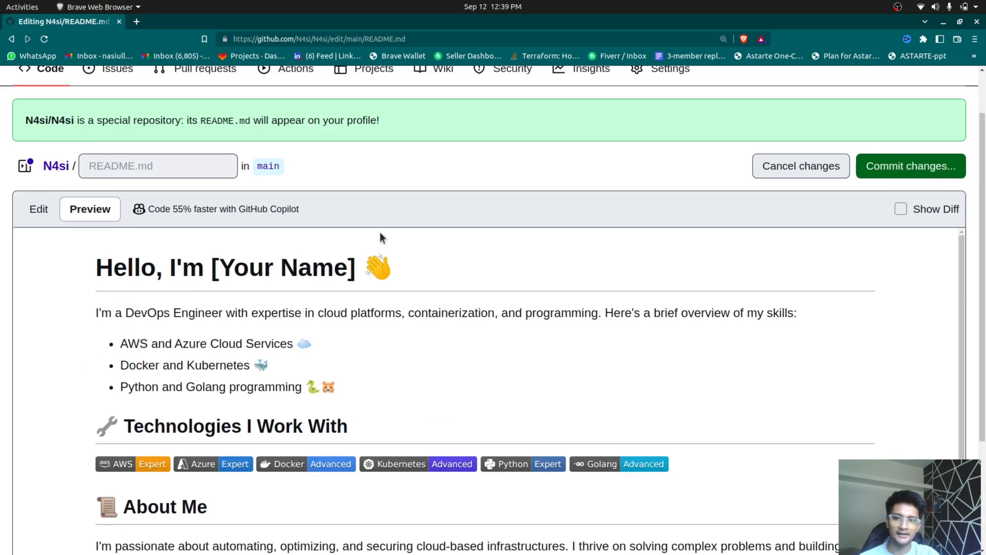
Bring up LondheShubham153's example developer profile README.
click(38, 208)
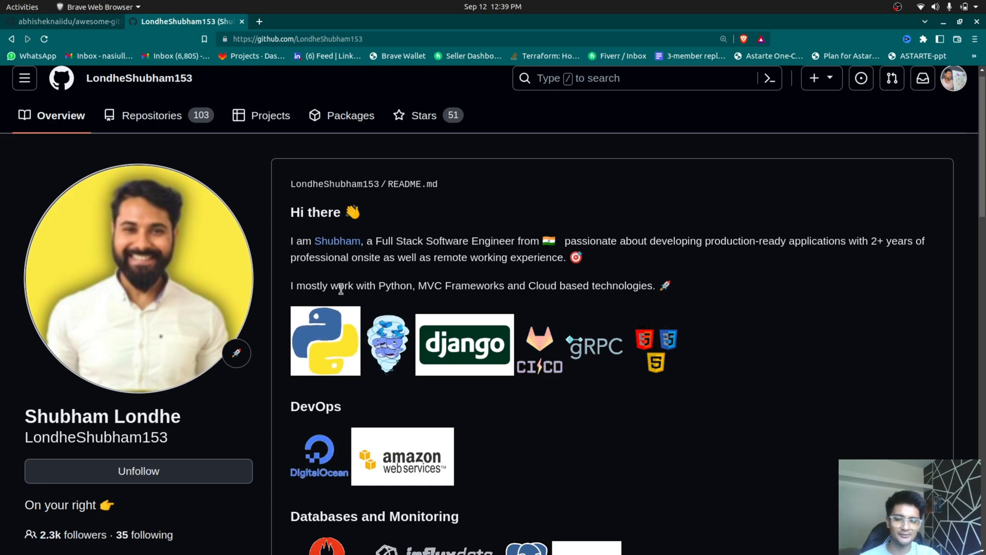
Browse the awesome-github-profile-readme list and view Apoorv Tyagi's example profile.
scroll(down, 3)
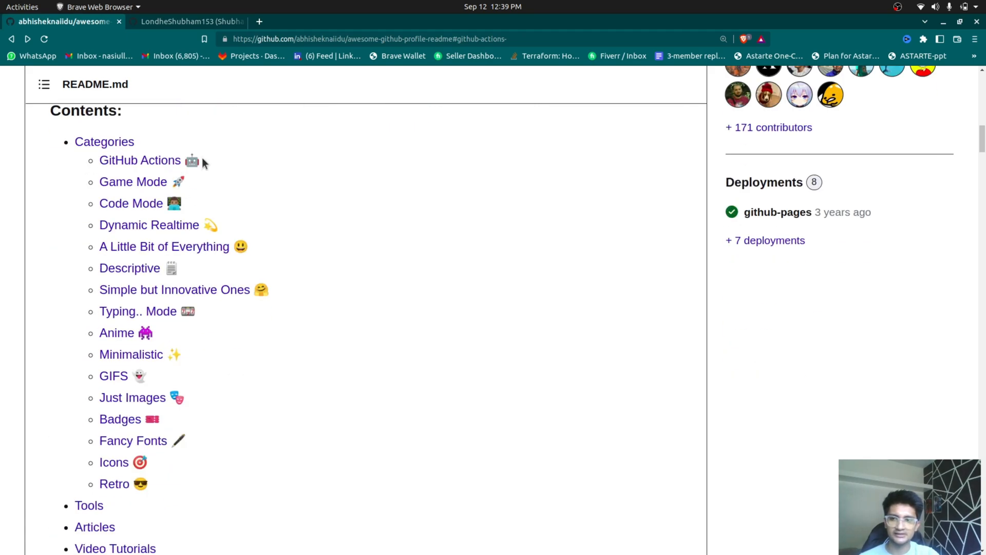
scroll(down, 3)
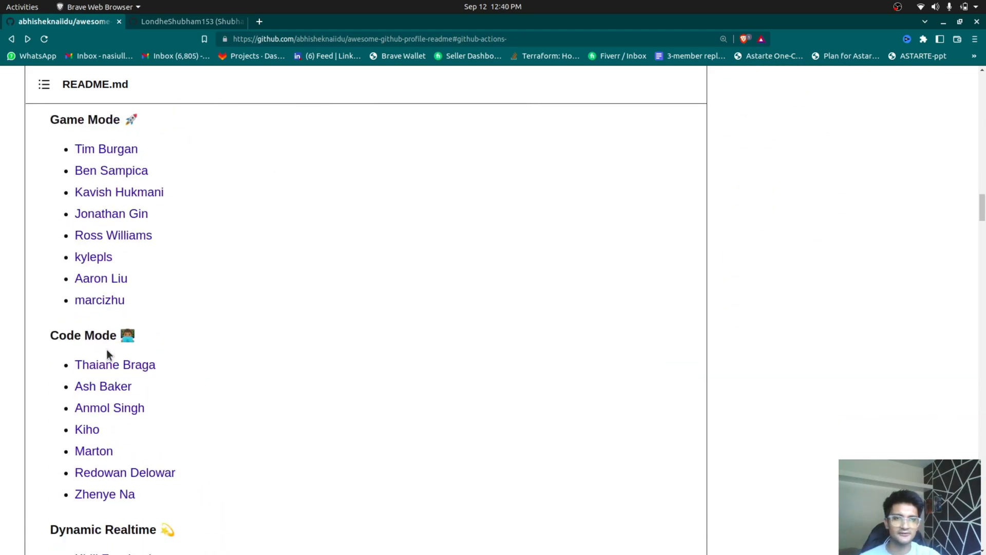
scroll(down, 3)
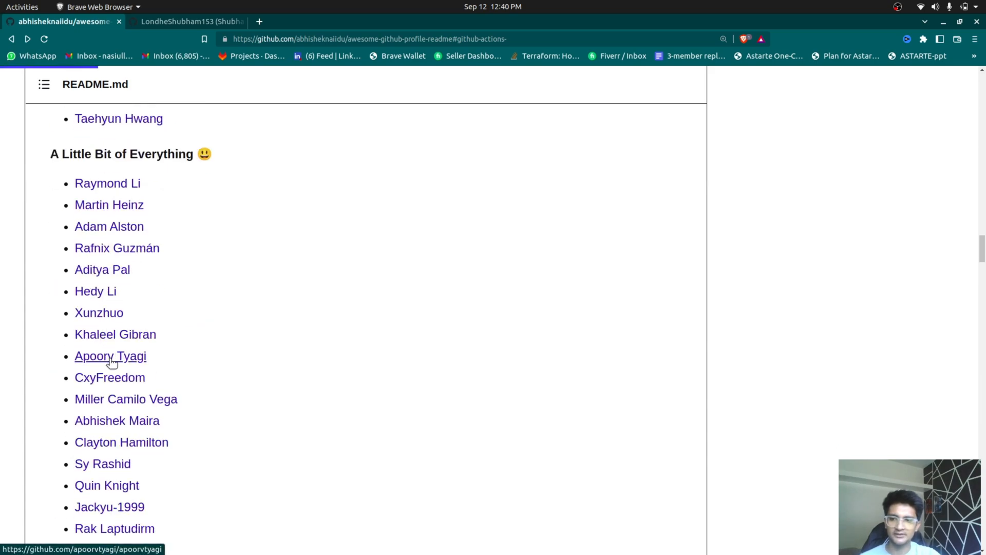
click(110, 355)
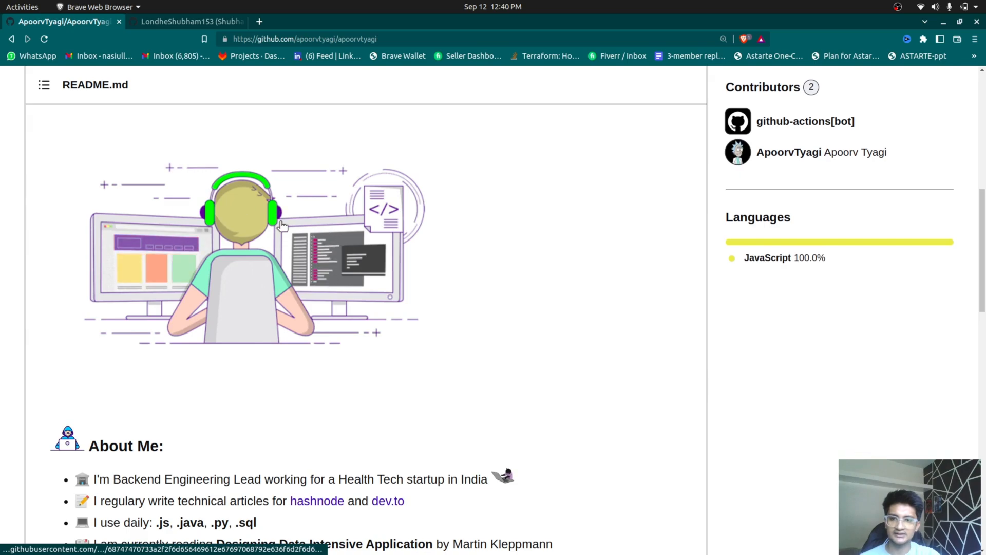
scroll(down, 3)
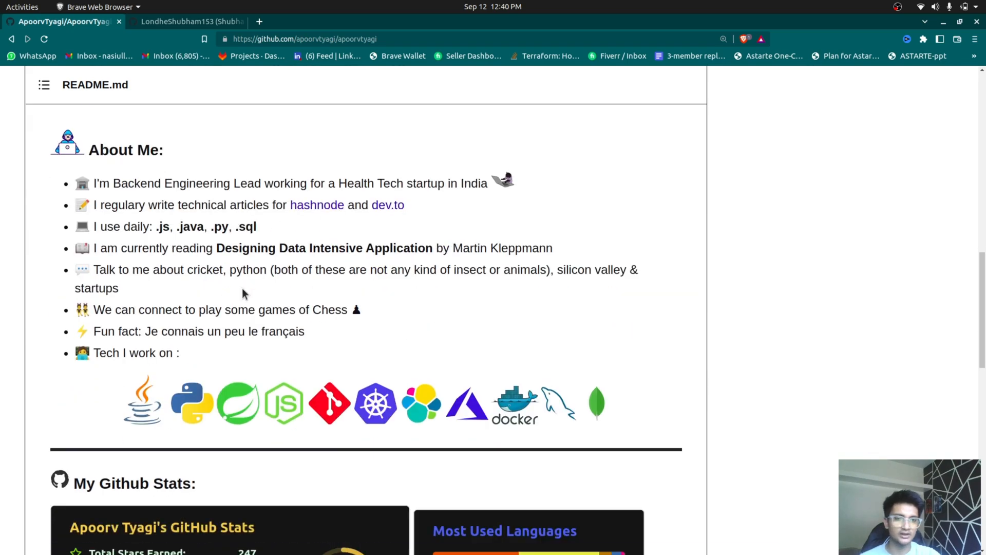
scroll(down, 3)
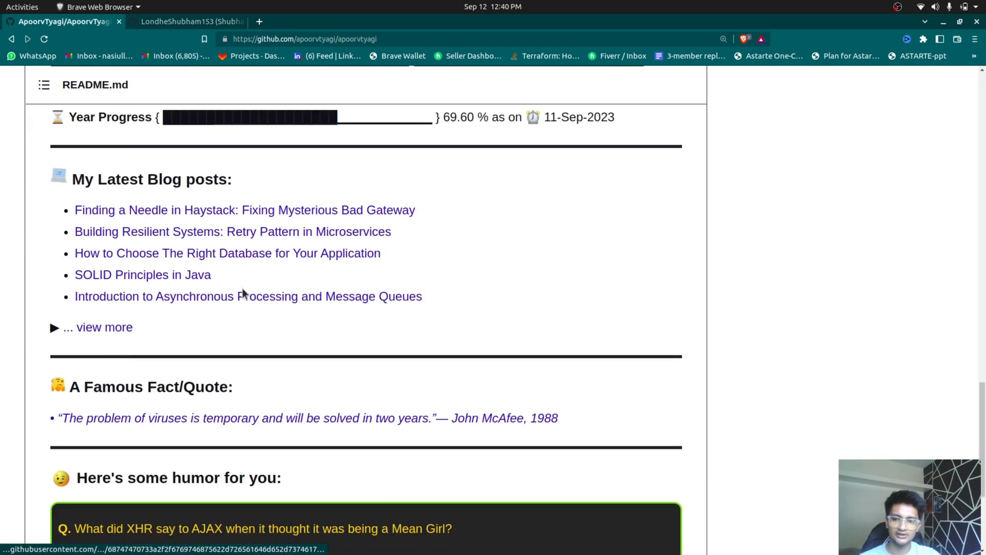
Go back to the awesome profile README list and continue browsing it.
click(11, 38)
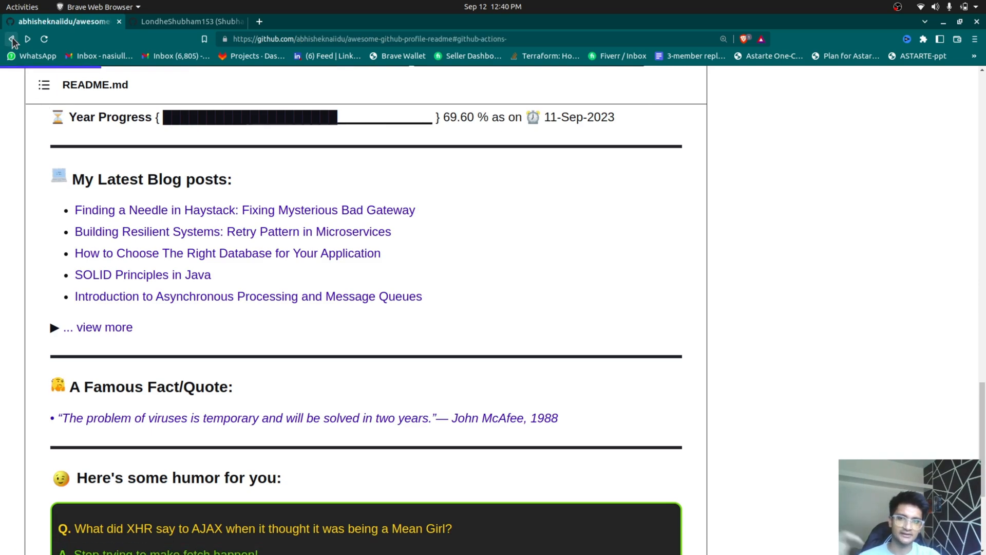
scroll(down, 3)
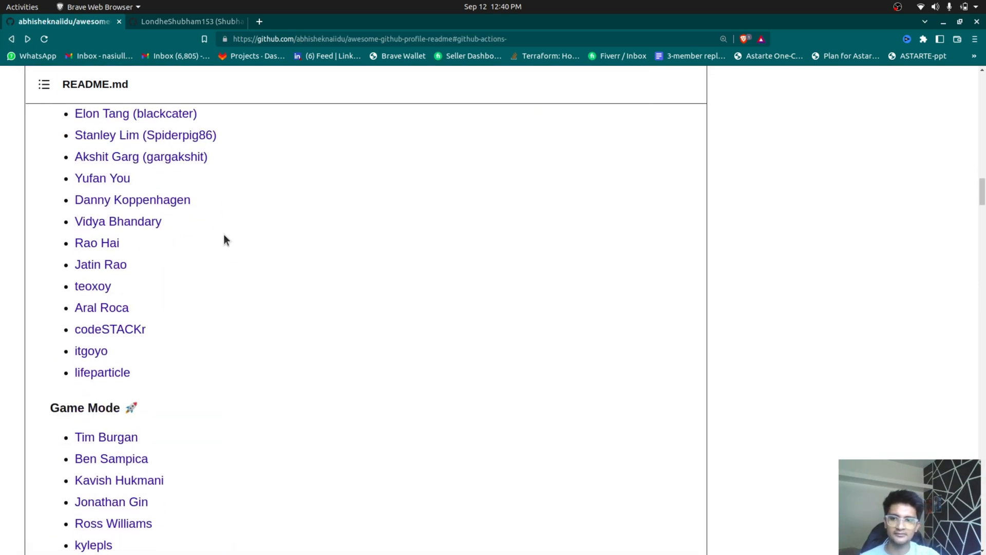
scroll(down, 3)
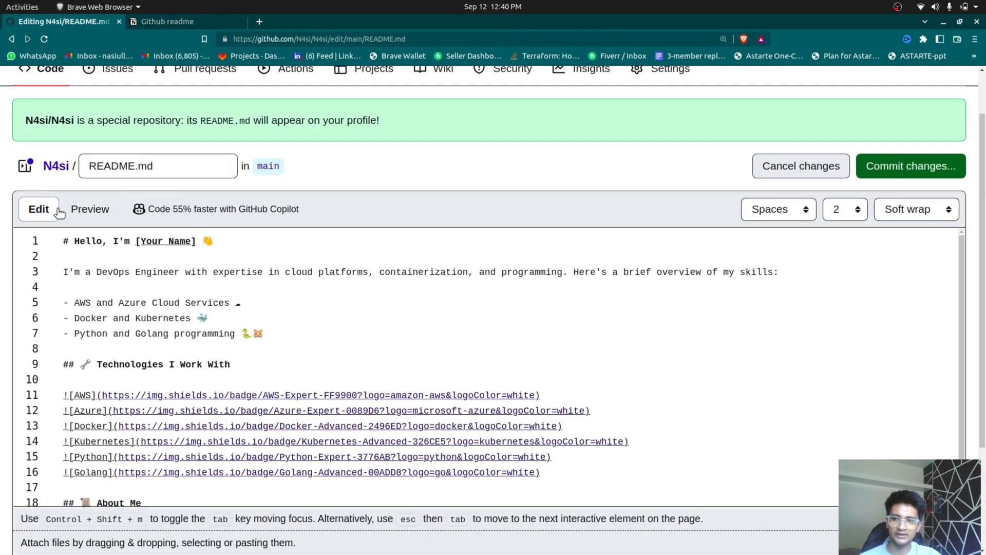
Replace the README with the CloudChamp HTML header, logos and GIF, and check the rendered result.
key(ctrl+a)
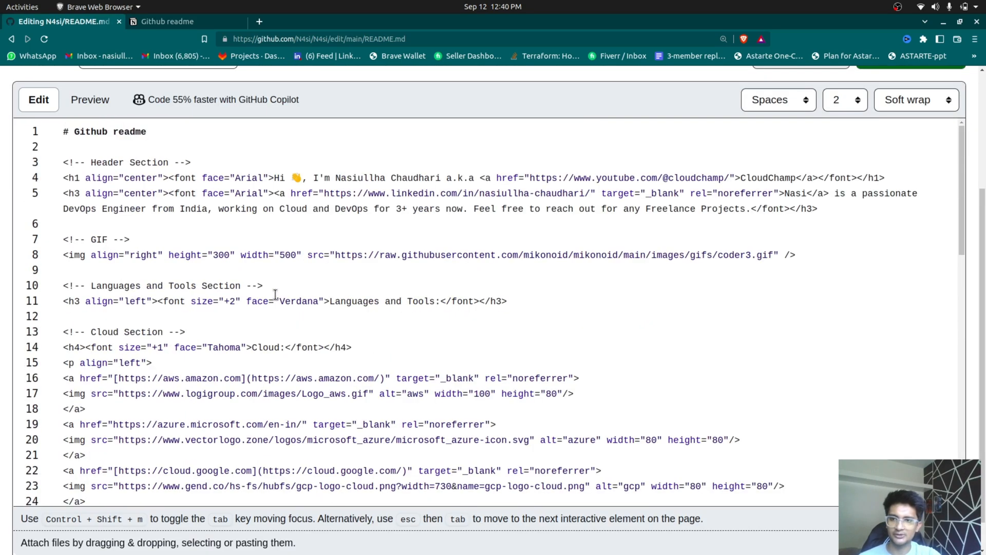
click(90, 99)
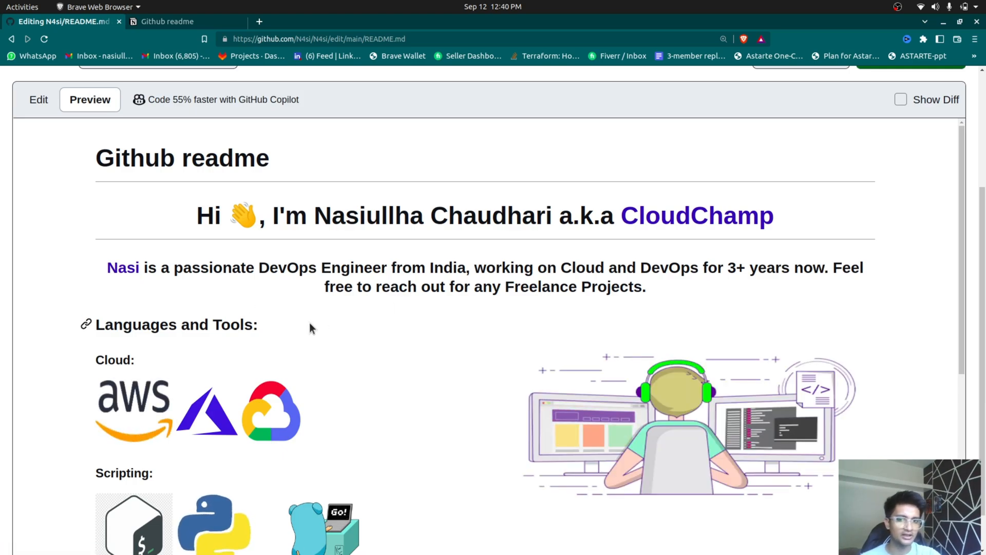
scroll(up, 3)
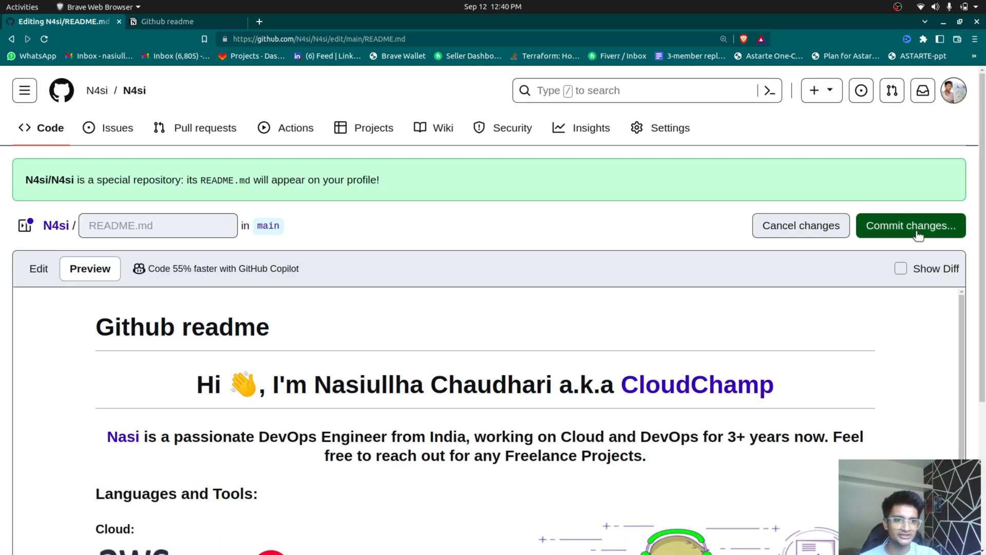
Commit the README changes and view the updated N4si profile page.
click(910, 225)
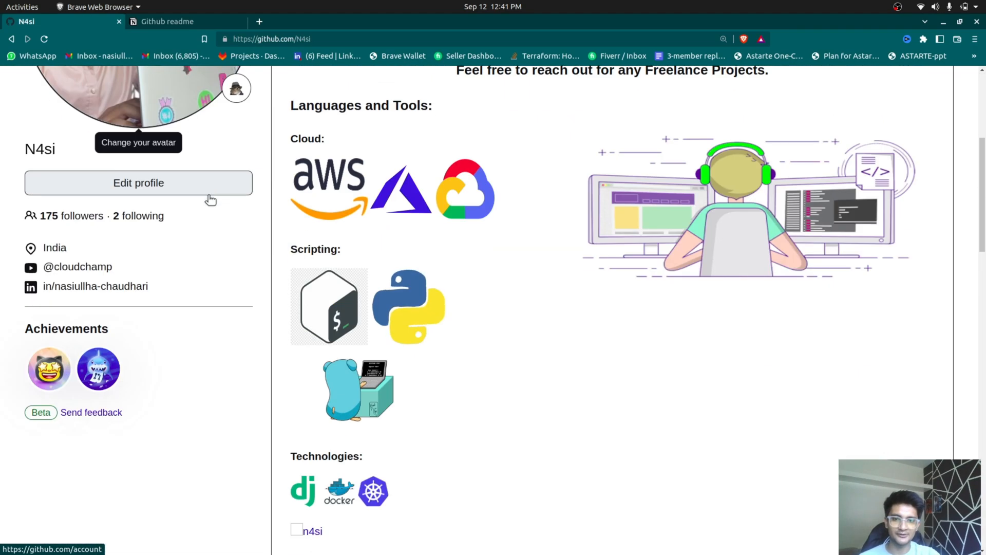
scroll(down, 3)
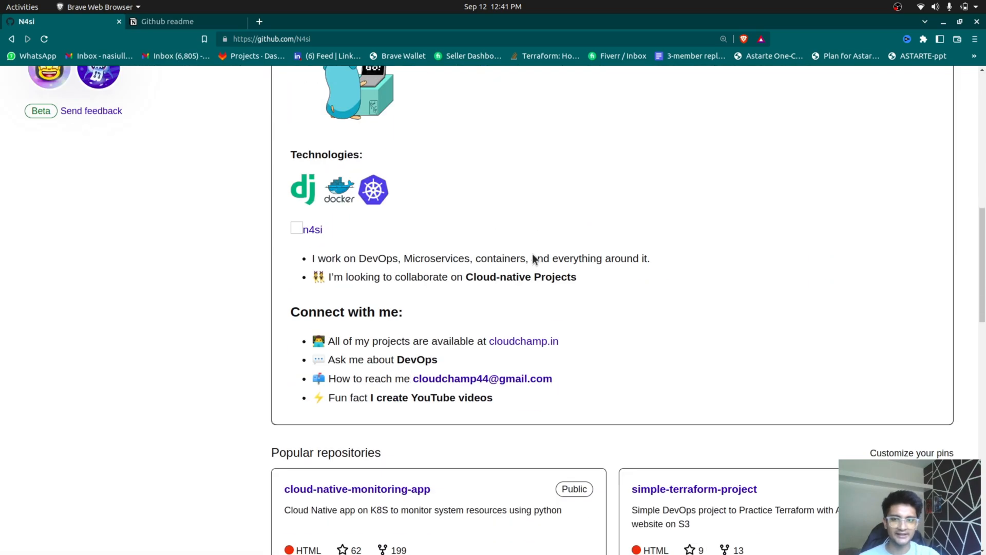